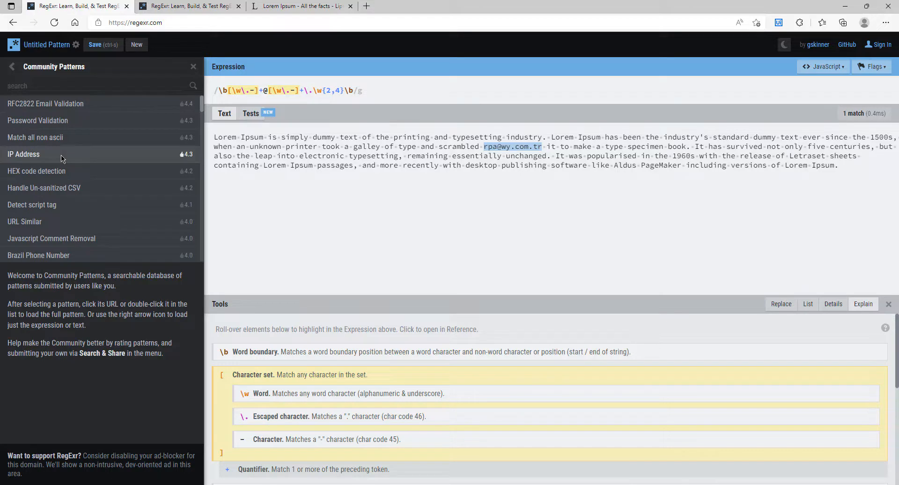
# Step: Search community patterns for the phone-number pattern and test it against sample text
pyautogui.write('phone')
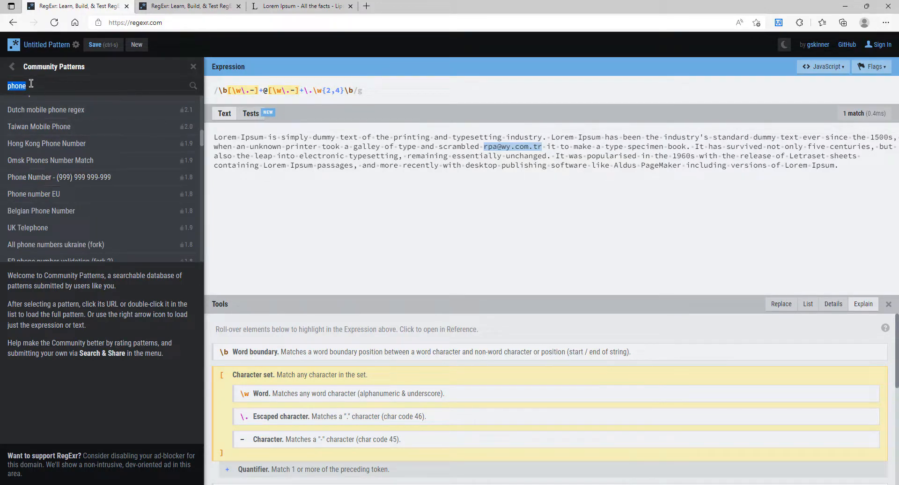
pyautogui.write('MAIL')
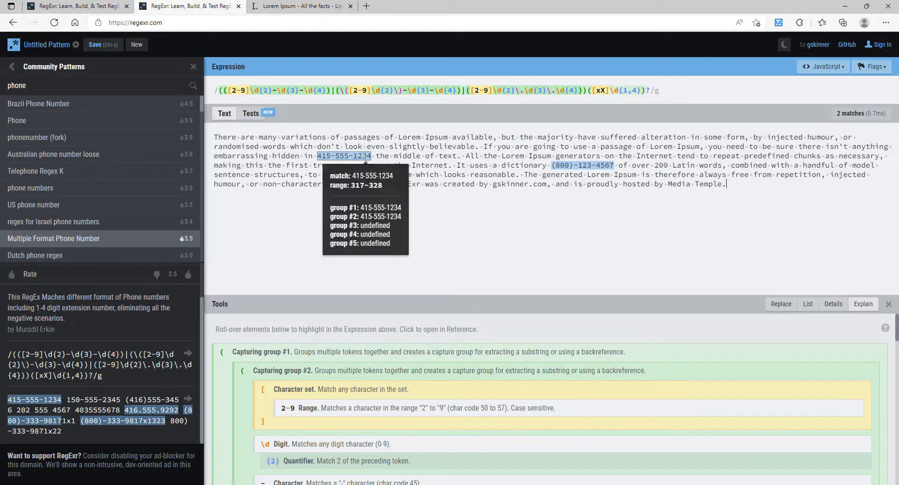
pyautogui.moveTo(315, 187)
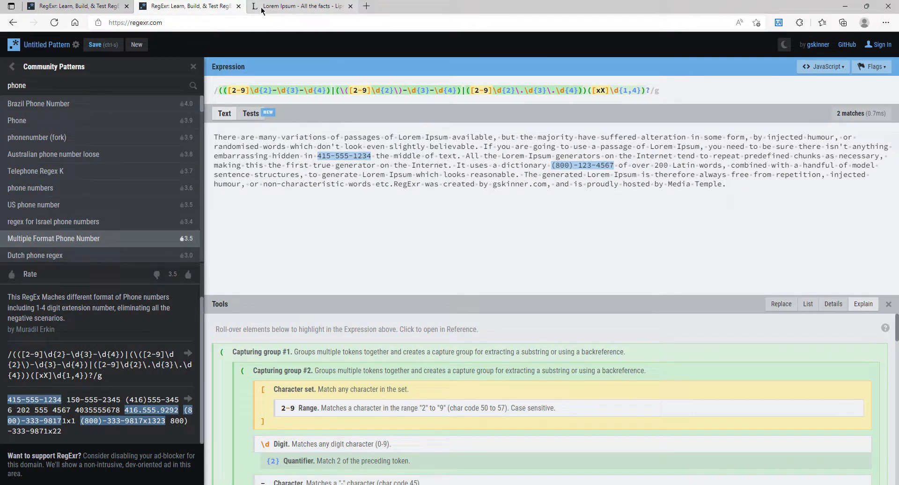
pyautogui.click(297, 6)
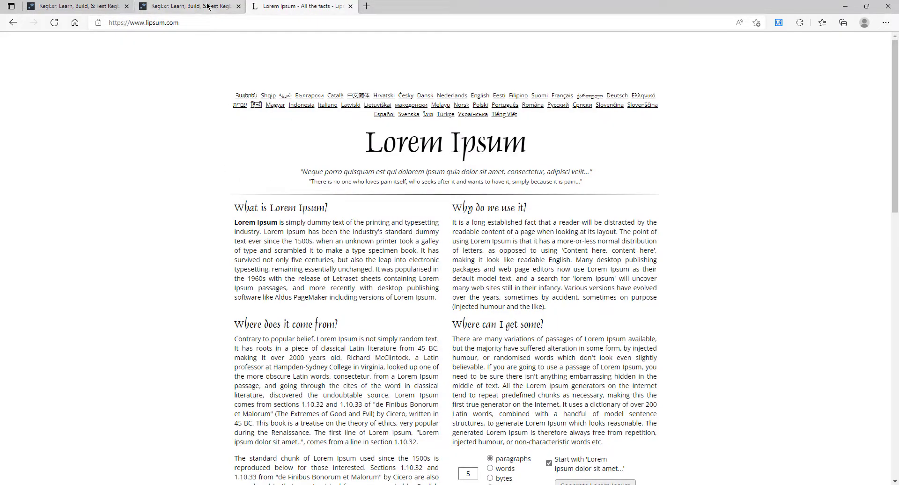
pyautogui.click(189, 6)
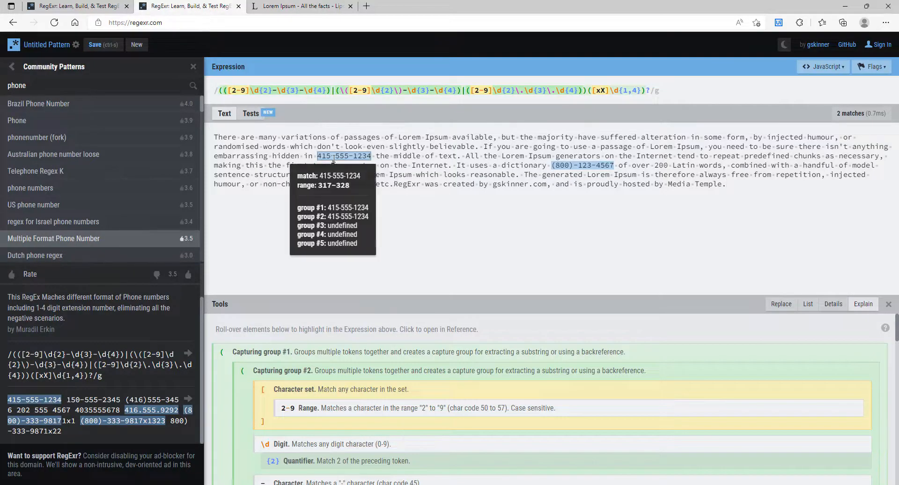
pyautogui.moveTo(680, 183)
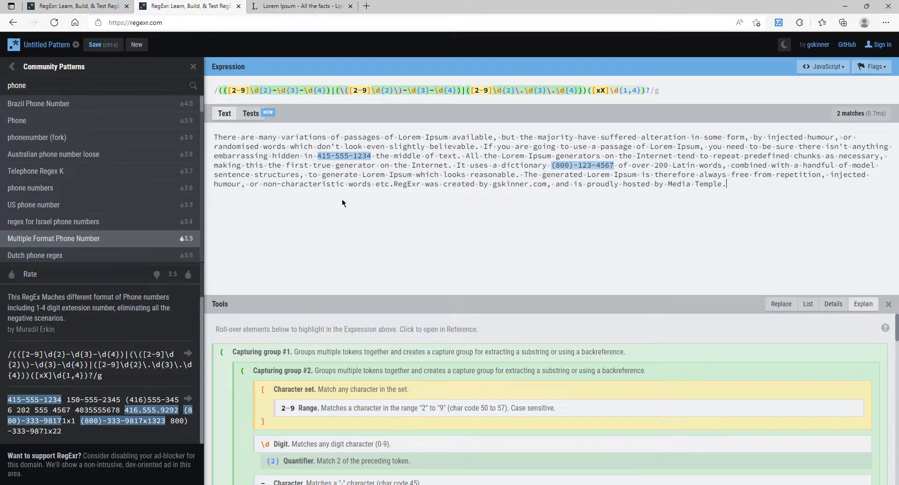
pyautogui.moveTo(427, 232)
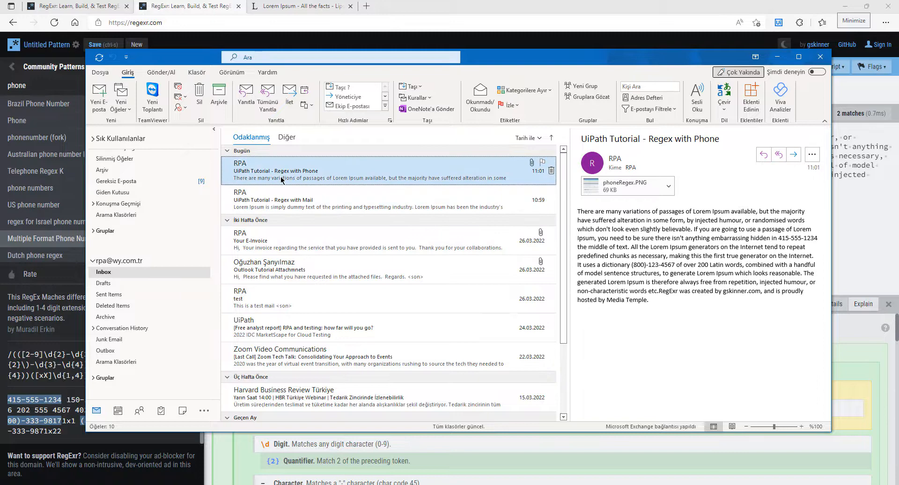
pyautogui.moveTo(635, 269)
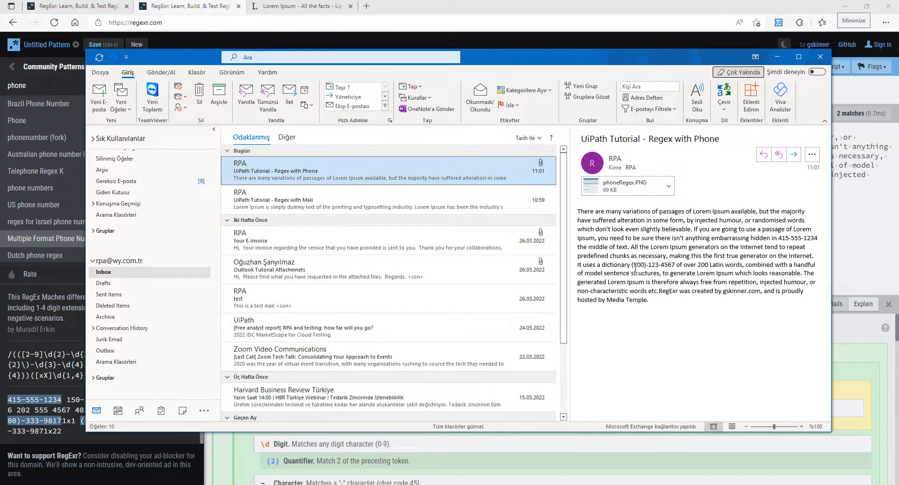
# Step: Display the 'UiPath Tutorial - Regex with Mail' message in the Outlook inbox
pyautogui.doubleClick(651, 264)
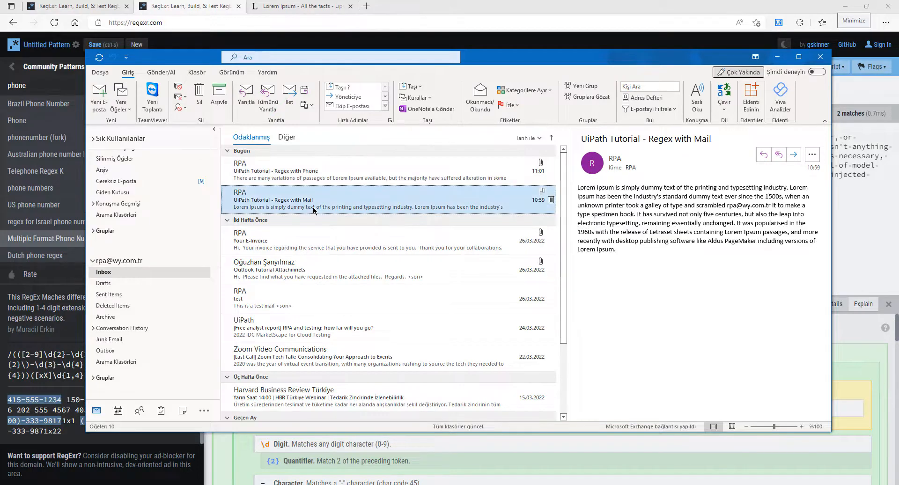
pyautogui.moveTo(743, 206)
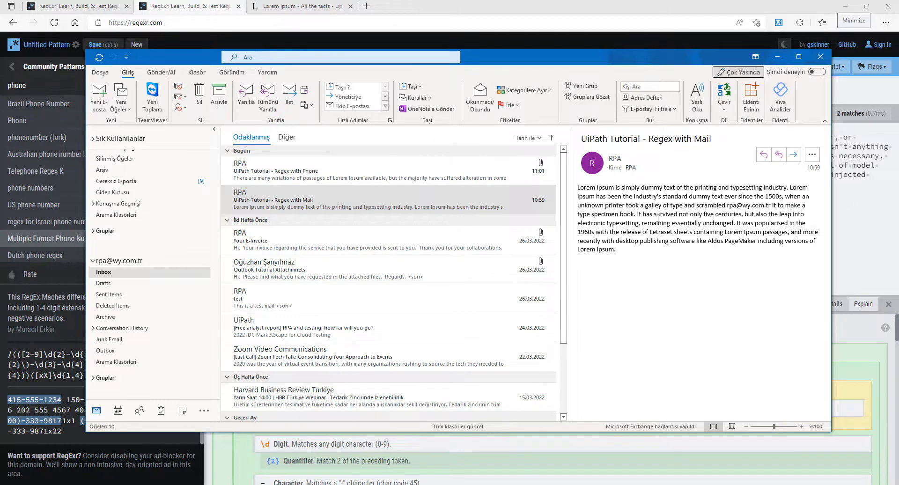
pyautogui.moveTo(389, 171)
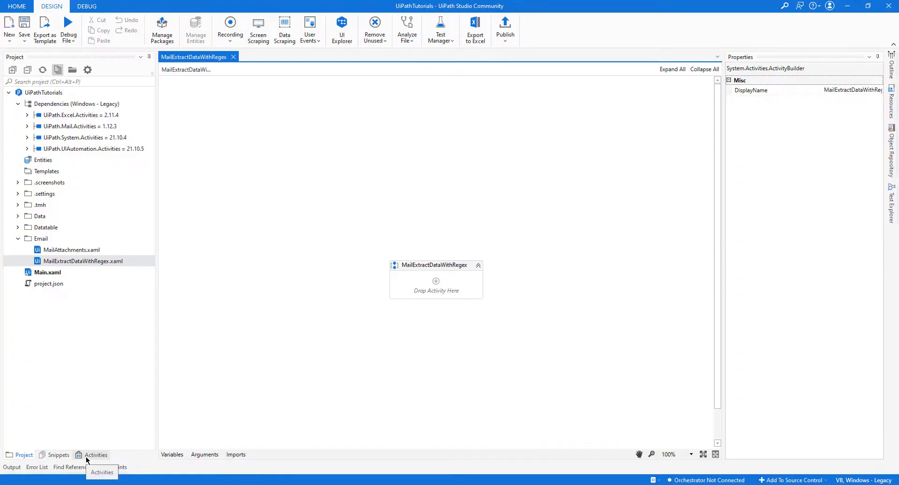
# Step: Add a Get Outlook Mail Messages activity and confirm its mail account in the Expression Editor
pyautogui.click(95, 455)
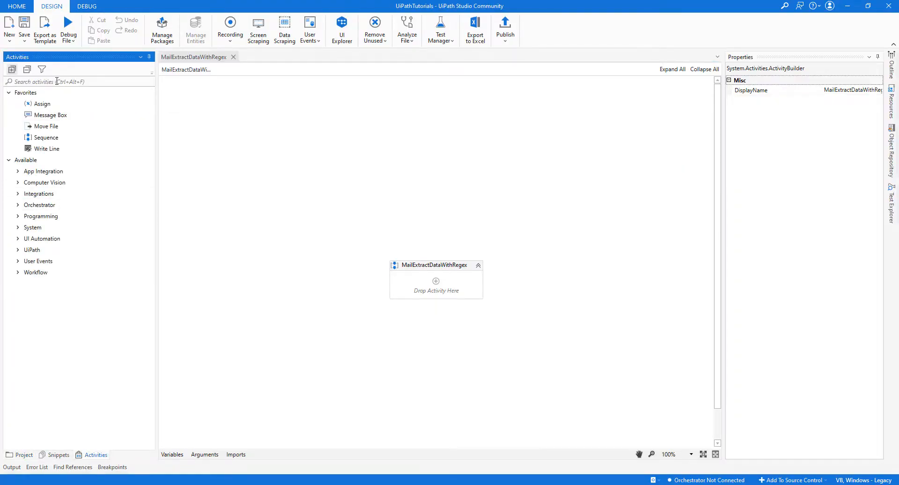
pyautogui.write('get outlo')
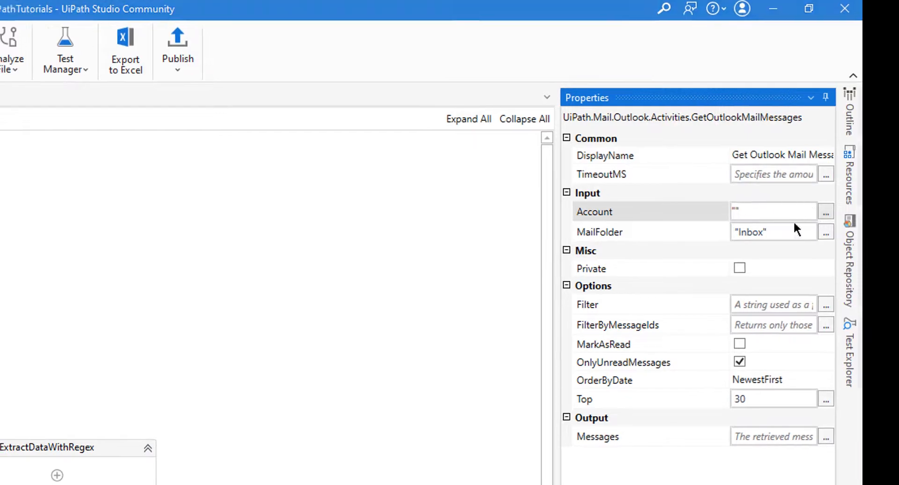
pyautogui.click(826, 211)
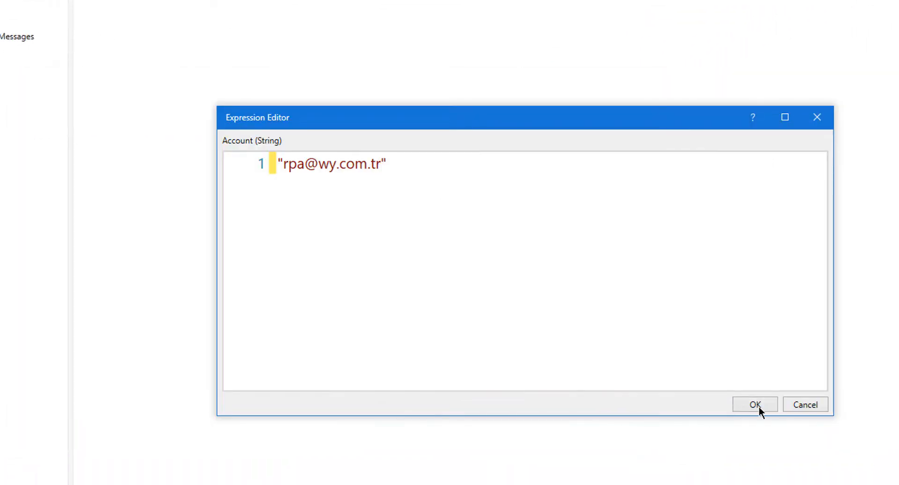
pyautogui.click(754, 405)
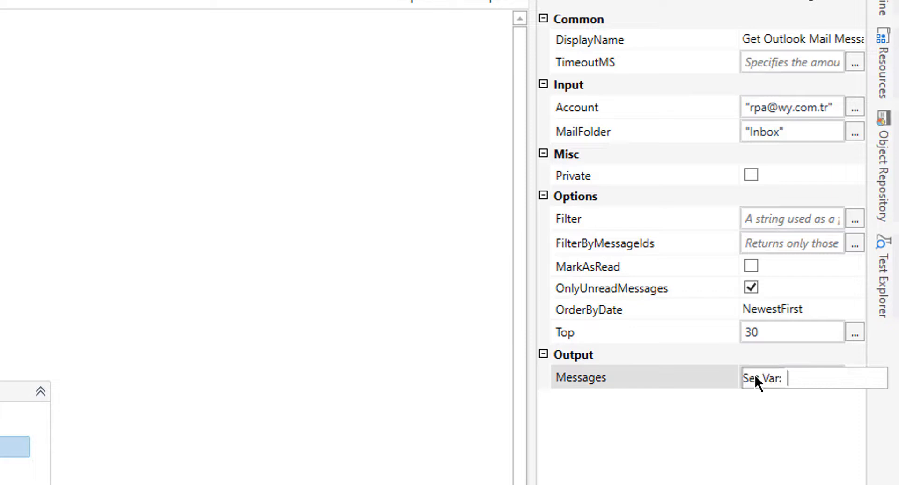
# Step: Store the retrieved Inbox mails in the messageList output variable
pyautogui.write('message')
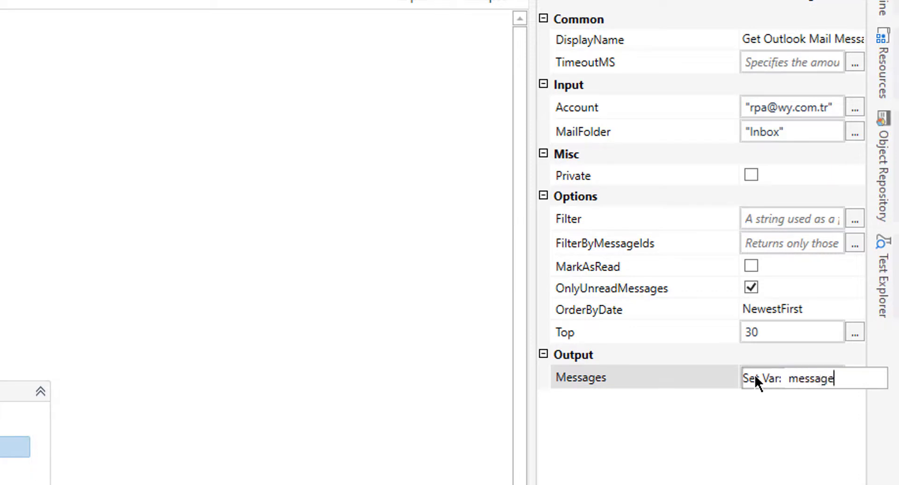
pyautogui.write('messageList')
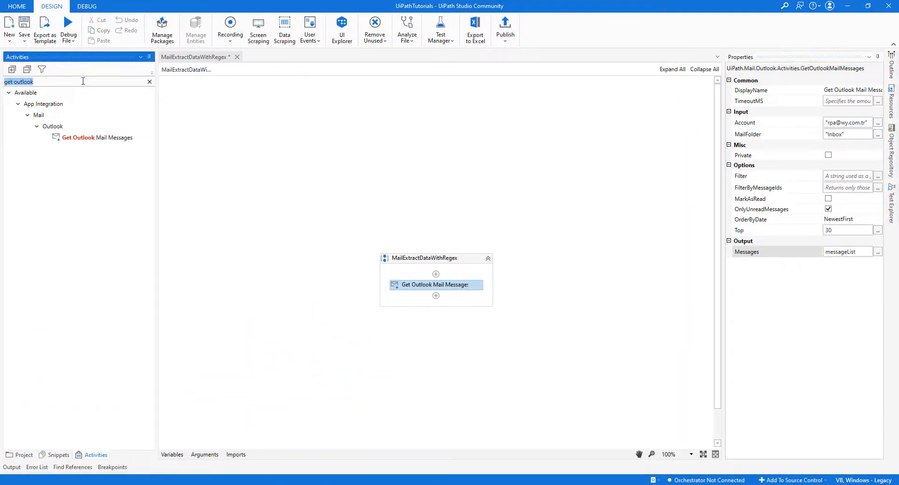
# Step: Add a For Each activity iterating over messageList
pyautogui.write('for each')
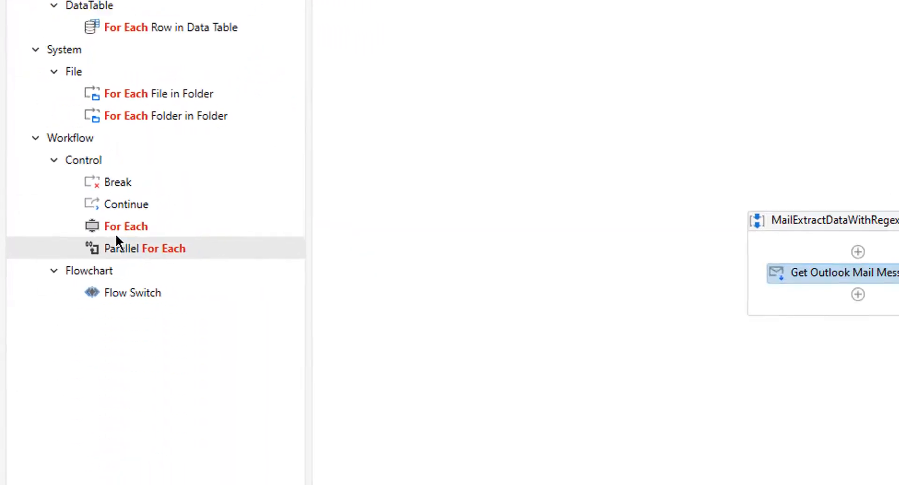
pyautogui.write('mes')
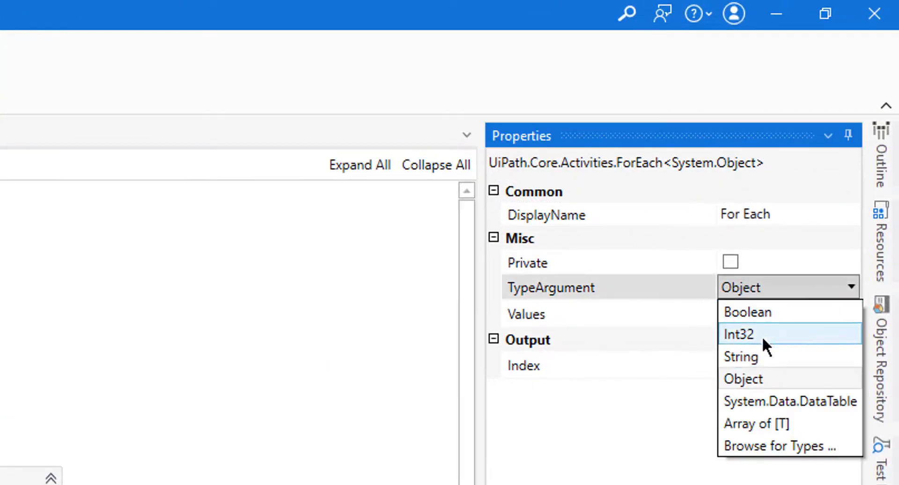
# Step: Set the loop's TypeArgument to MailMessage via Browse for Types
pyautogui.click(774, 445)
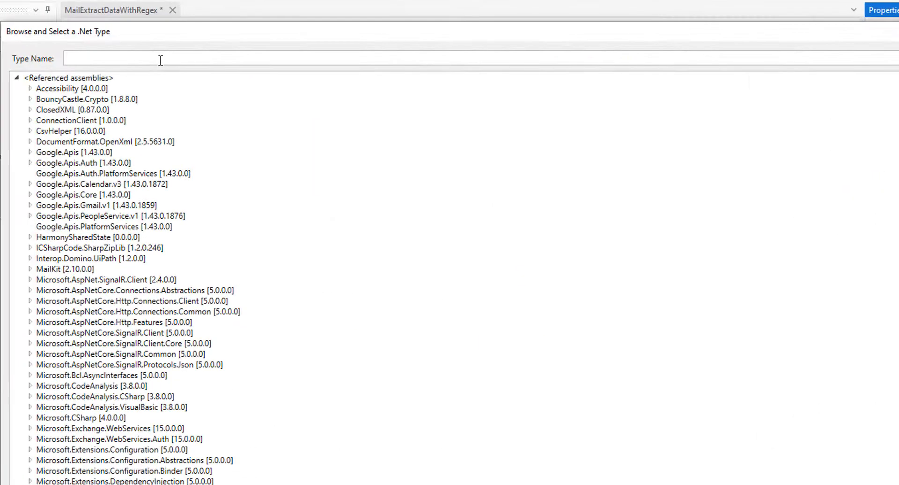
pyautogui.write('ma')
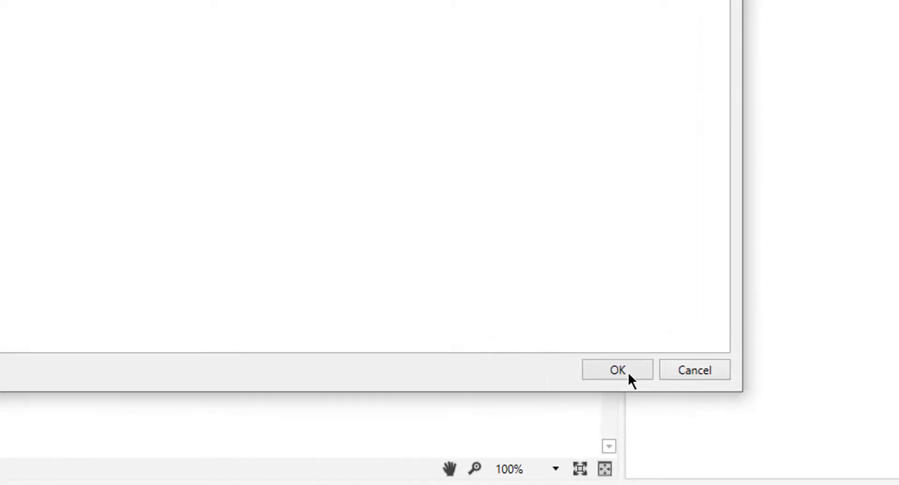
pyautogui.click(617, 370)
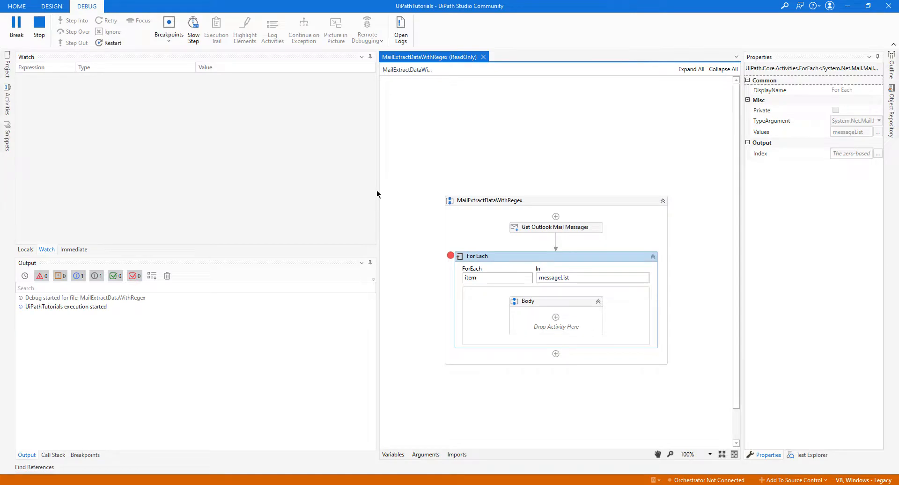
# Step: Watch messageList and messageList.Count at the breakpoint, confirming two mails, then stop debugging
pyautogui.write('messa')
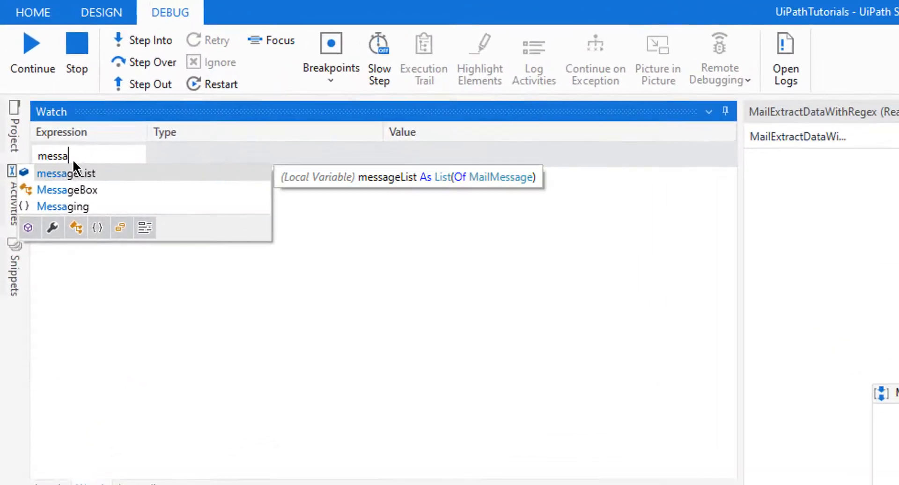
pyautogui.click(65, 174)
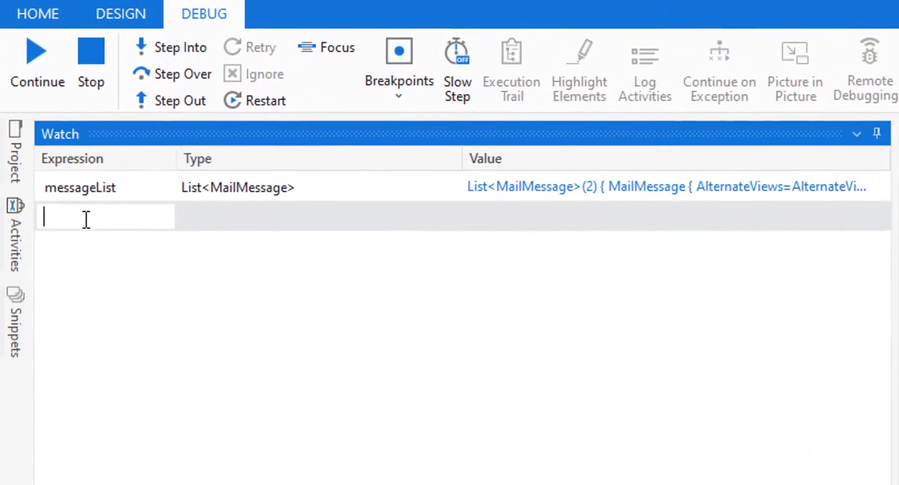
pyautogui.write('messageList.Count')
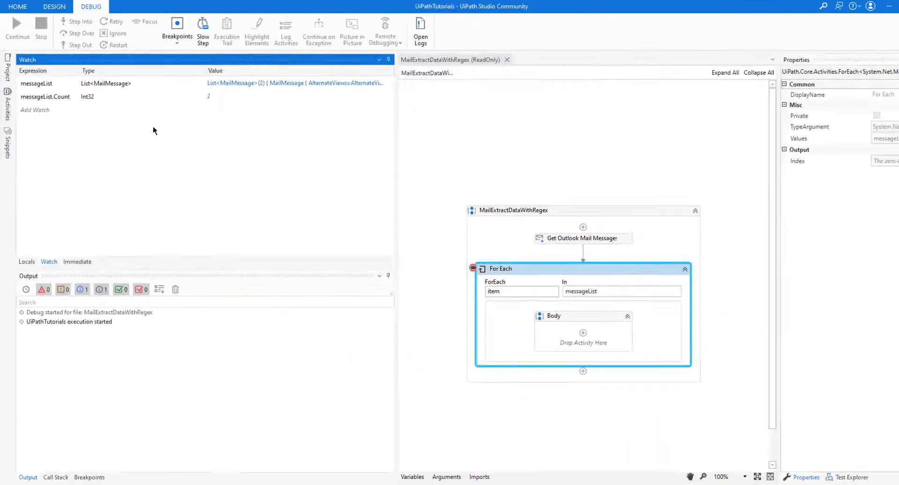
pyautogui.click(53, 7)
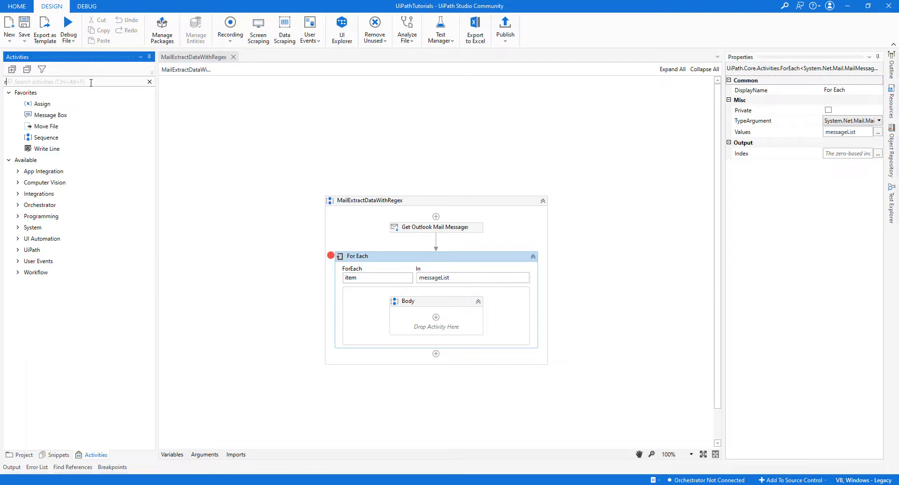
# Step: Add an Is Match activity inside the loop with input item.Body.ToString
pyautogui.write('match')
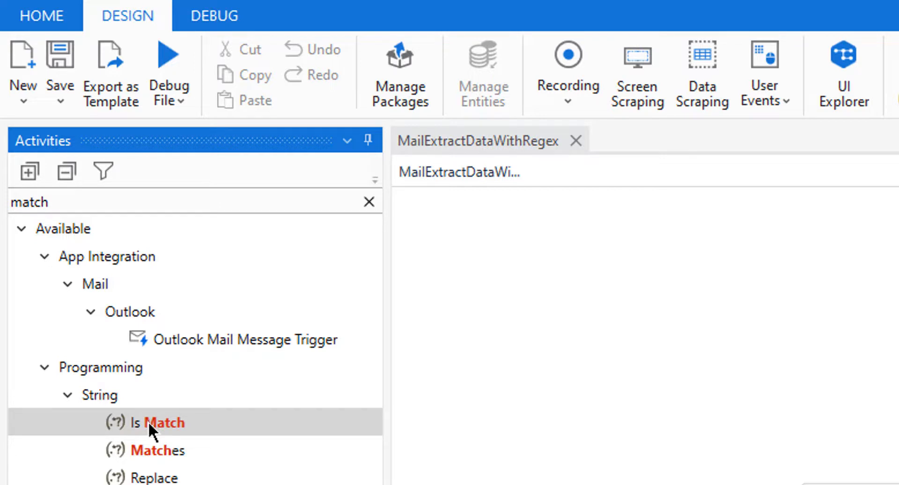
pyautogui.moveTo(173, 450)
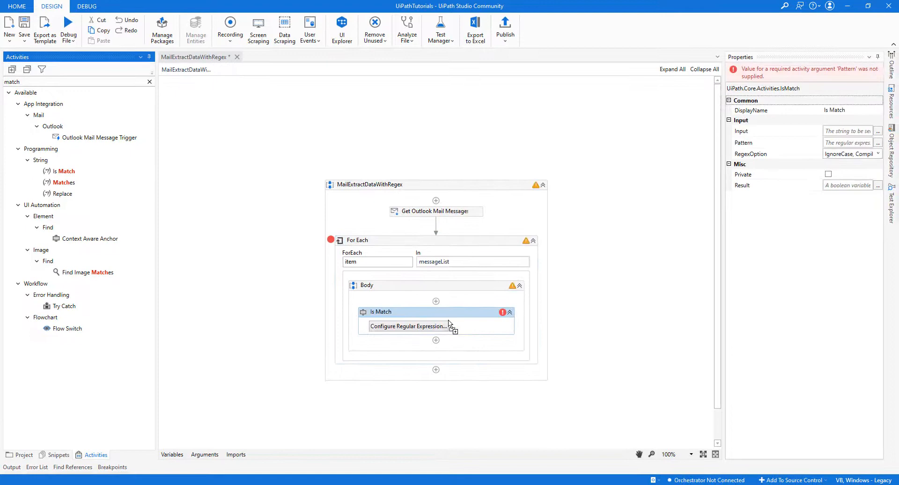
pyautogui.moveTo(390, 316)
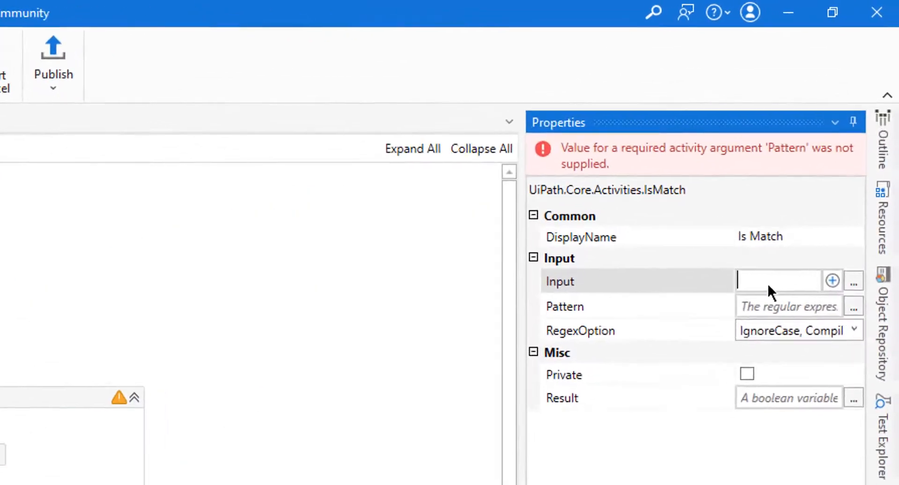
pyautogui.write('item.')
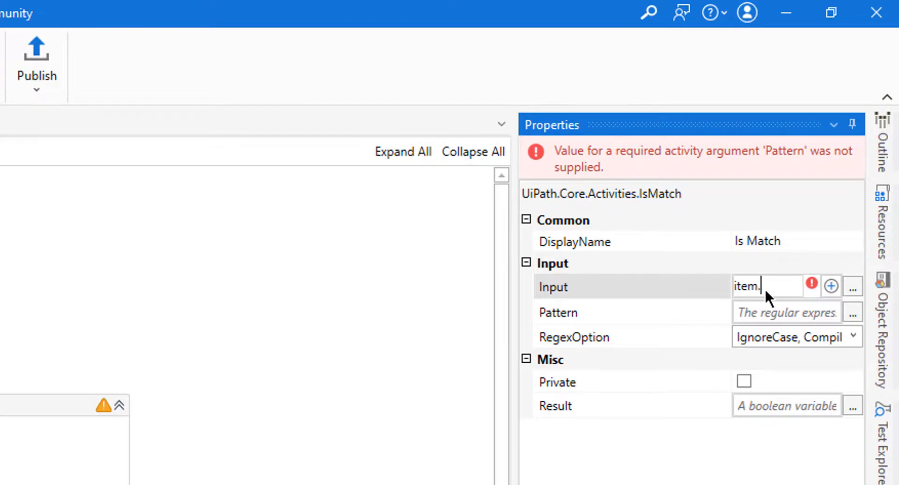
pyautogui.write('.')
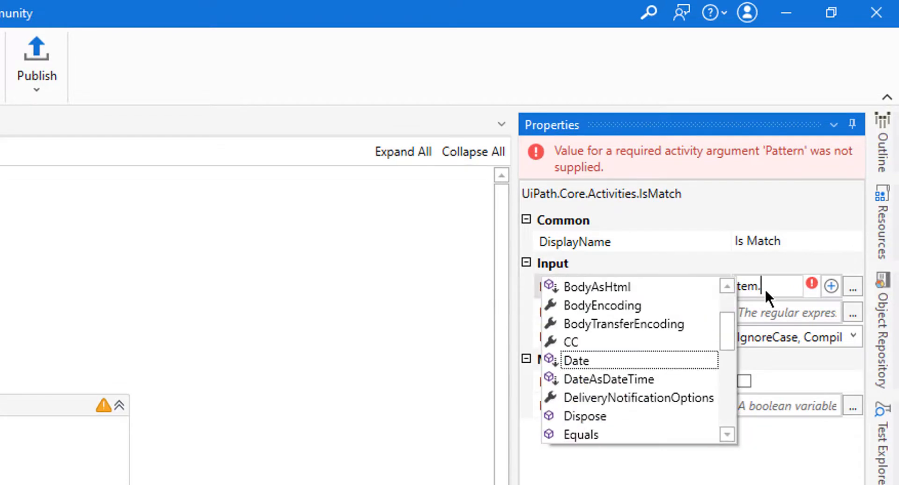
pyautogui.write('bod')
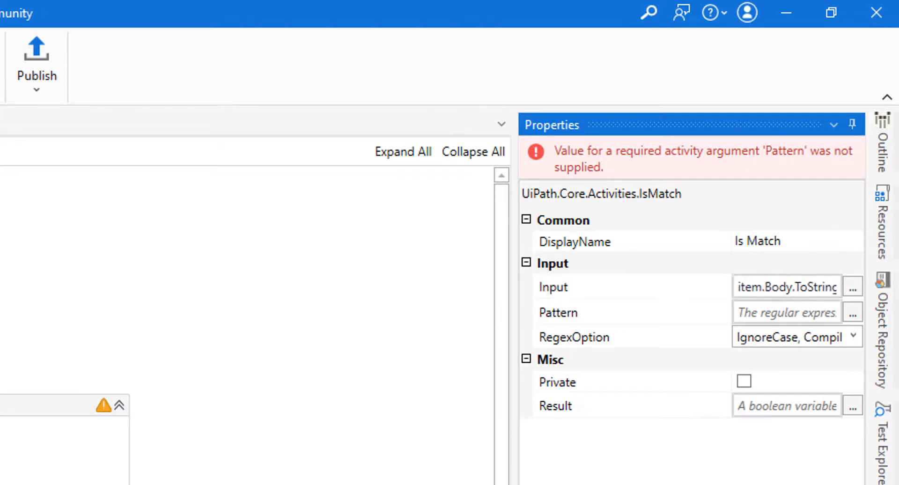
pyautogui.moveTo(774, 313)
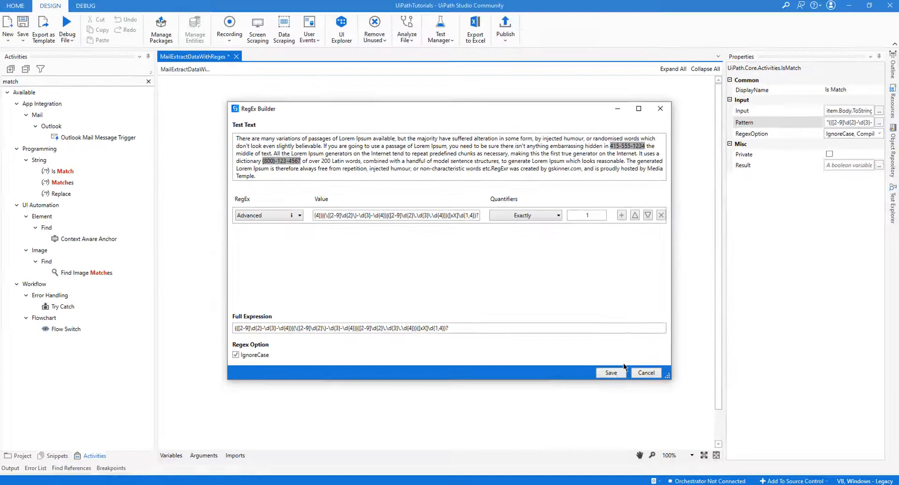
# Step: Save the Advanced phone-number pattern from the RegEx Builder into Is Match
pyautogui.click(611, 372)
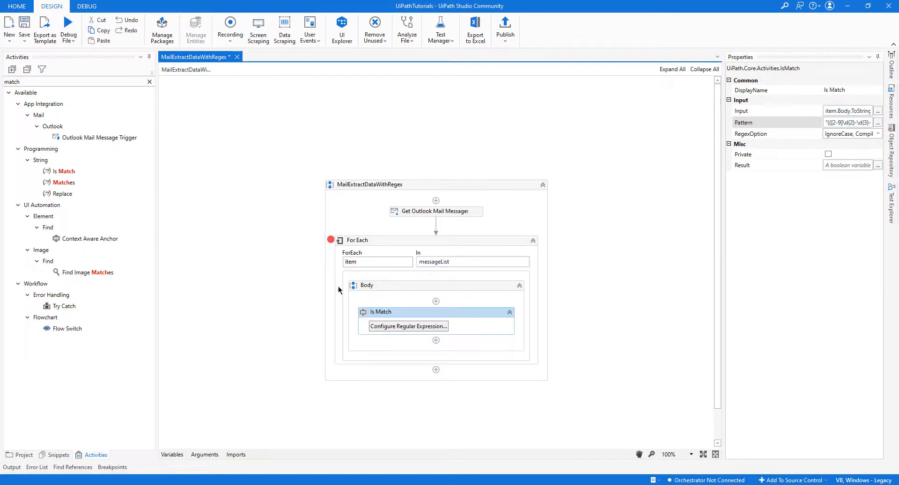
# Step: Rename the activity 'Is Match - Phone Number' and store its result in new variable isTherePhoneNumber
pyautogui.doubleClick(852, 90)
pyautogui.write(' - Phone Number')
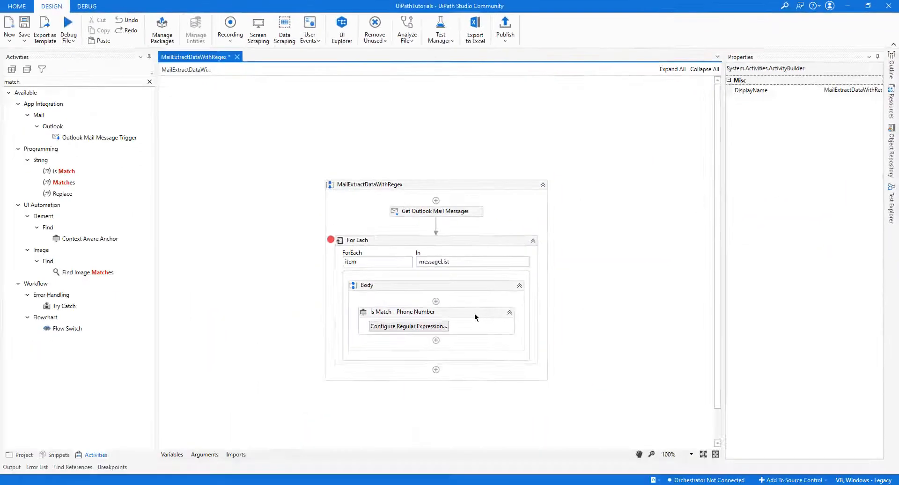
pyautogui.click(401, 311)
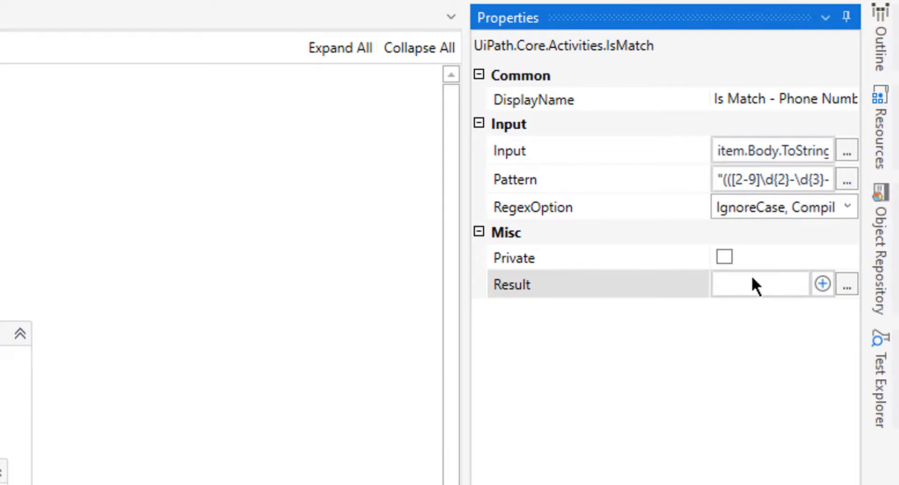
pyautogui.click(759, 285)
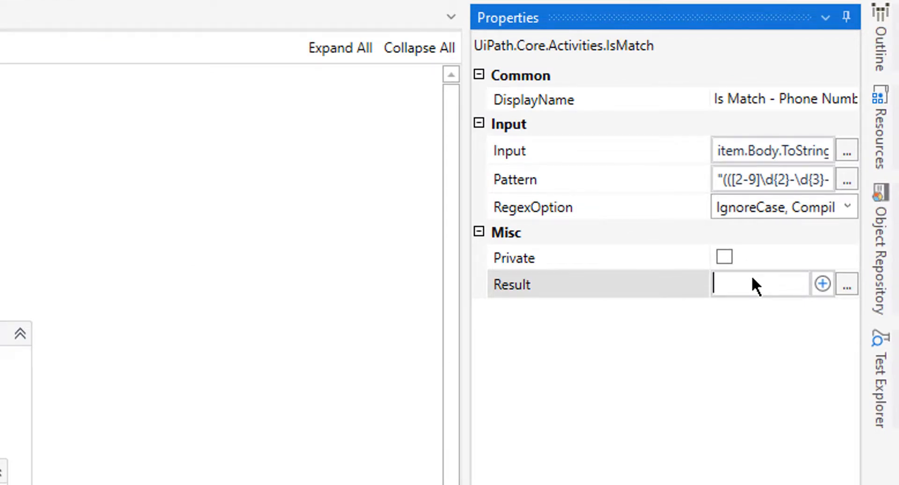
pyautogui.write('Set Va')
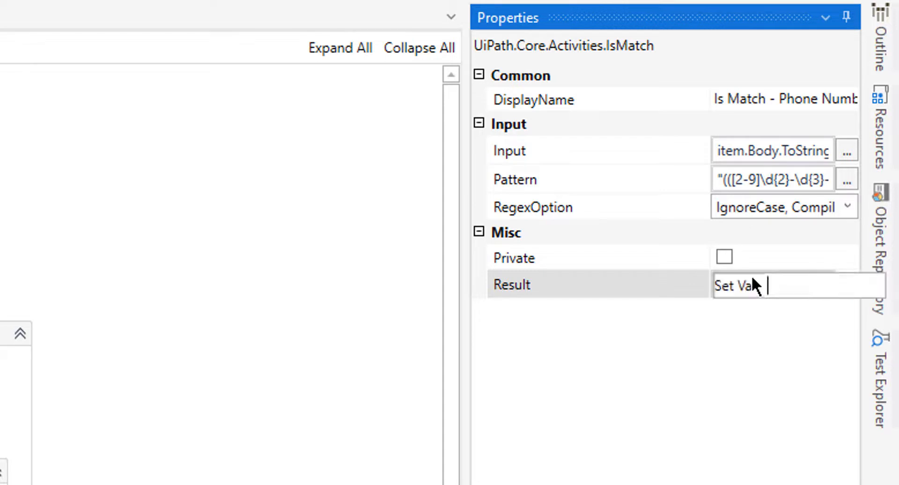
pyautogui.write('isT')
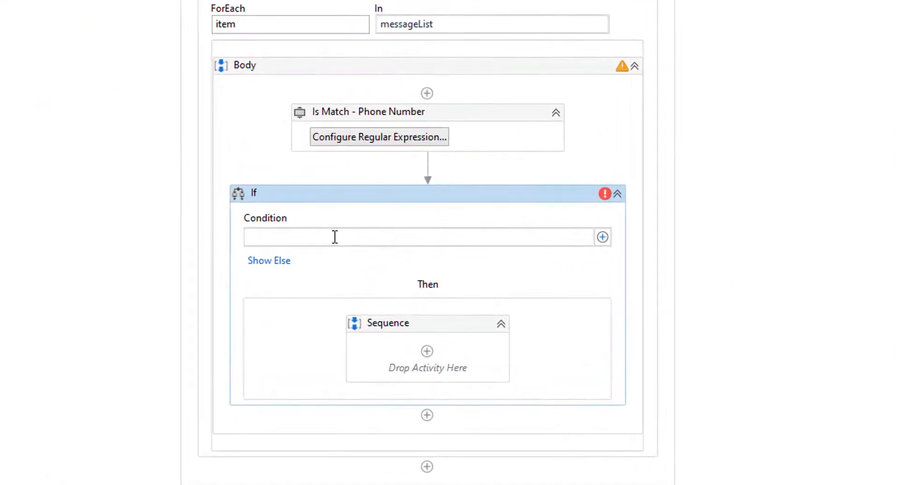
# Step: Set the If condition to isTherePhoneNumber and drop a Matches activity into Then
pyautogui.write('isTherePhoneNumber')
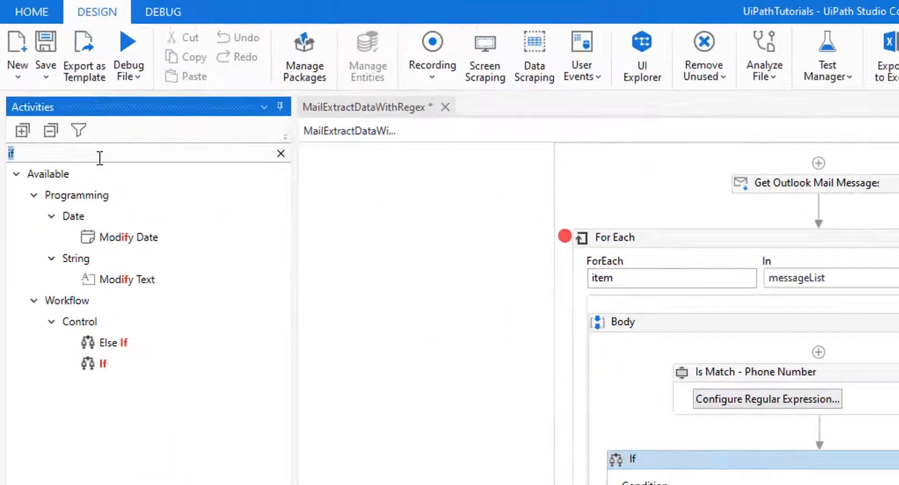
pyautogui.write('matche')
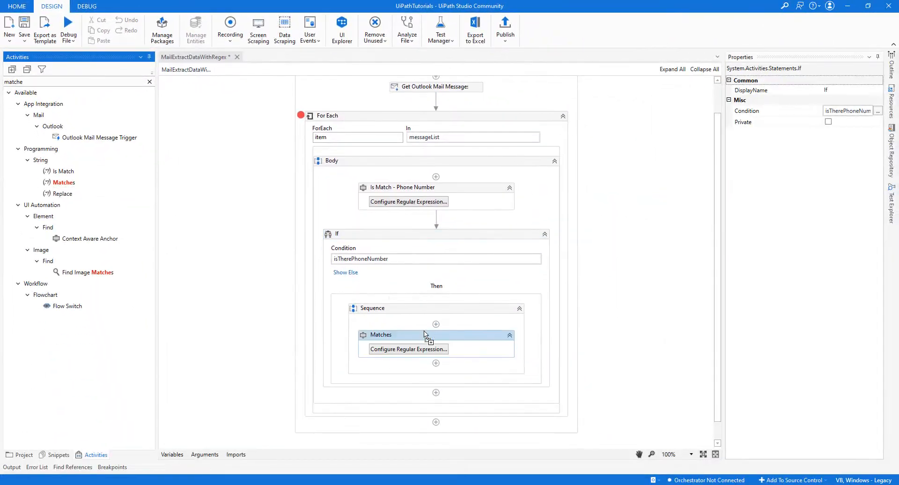
# Step: Set the Matches activity input to item.Body.ToString
pyautogui.click(381, 334)
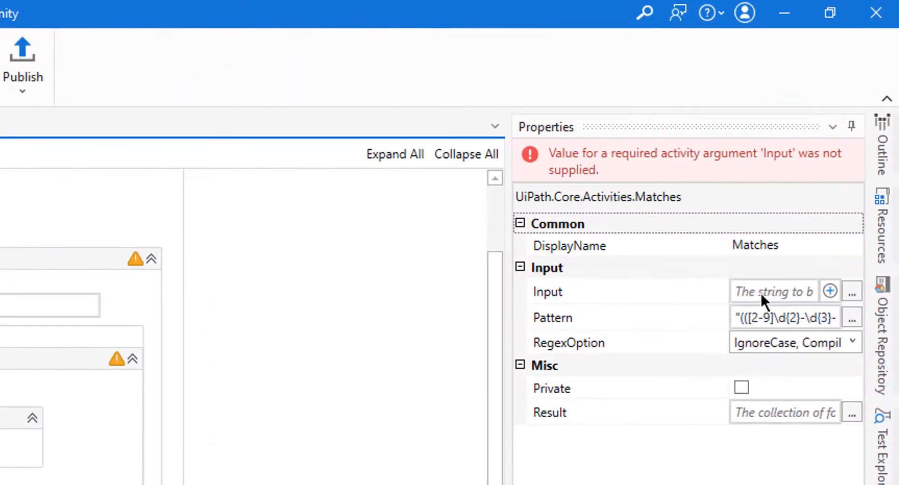
pyautogui.click(774, 292)
pyautogui.write('tem.')
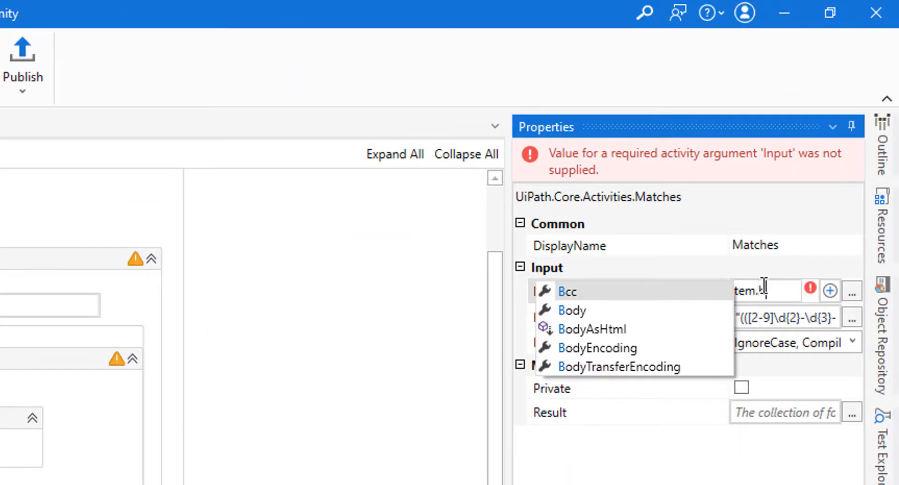
pyautogui.click(571, 310)
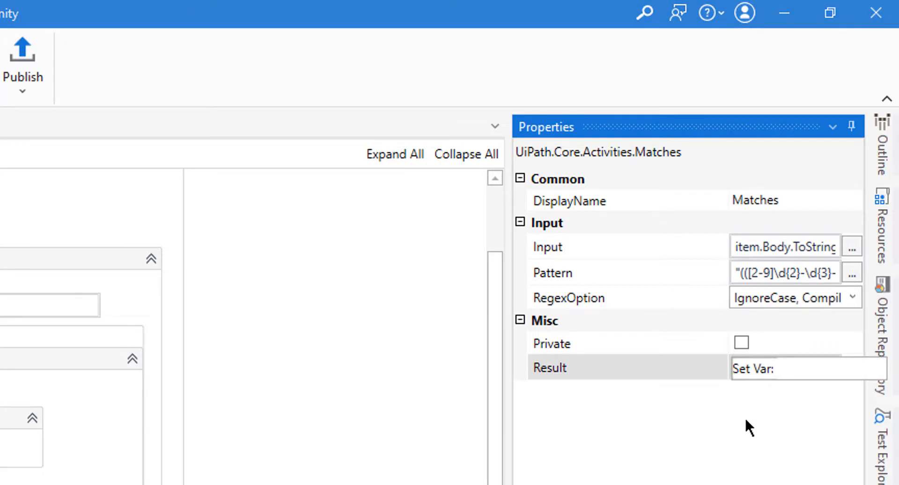
# Step: Create the phoneList variable to hold the found phone-number matches
pyautogui.click(808, 369)
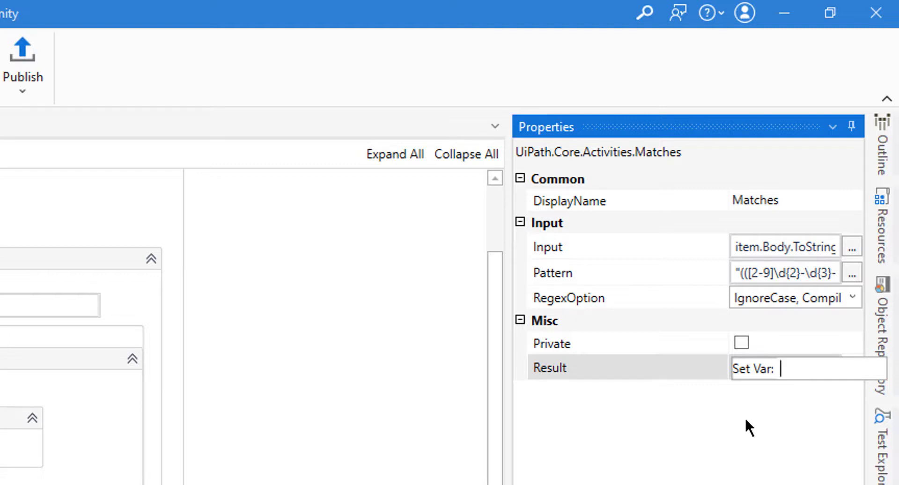
pyautogui.write('p')
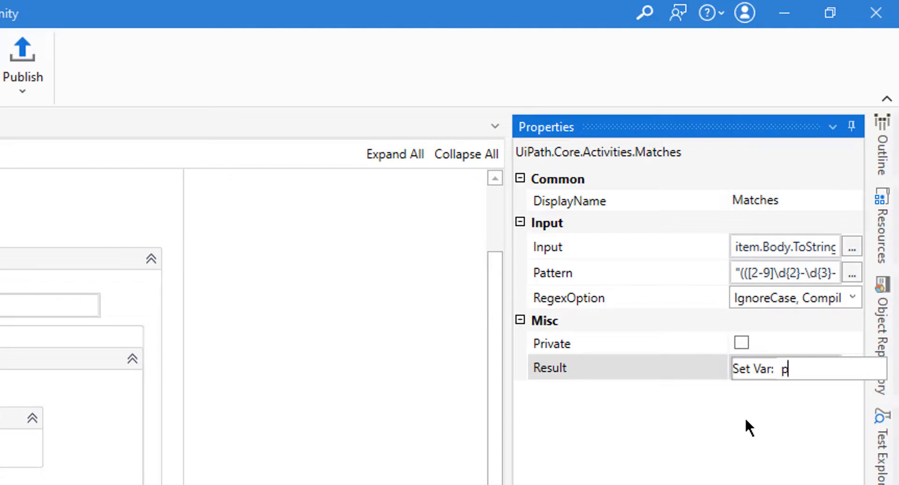
pyautogui.write('honeLIST')
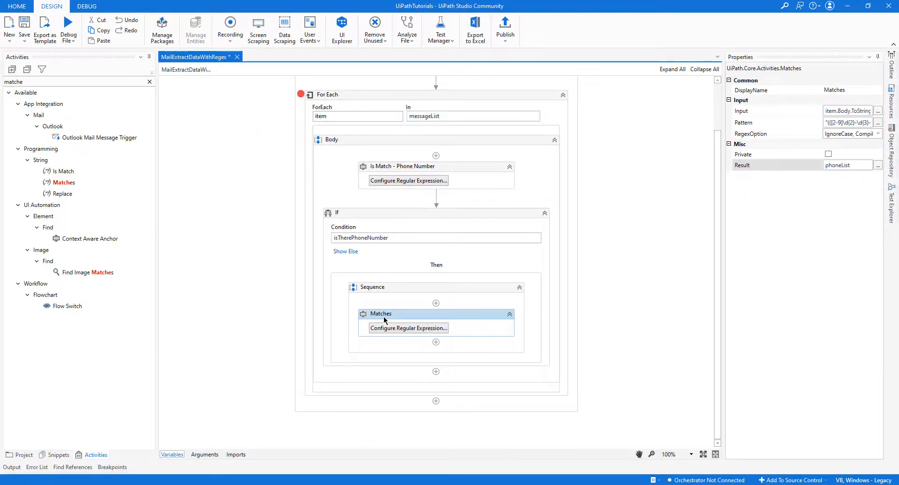
pyautogui.moveTo(408, 324)
pyautogui.write('or eac')
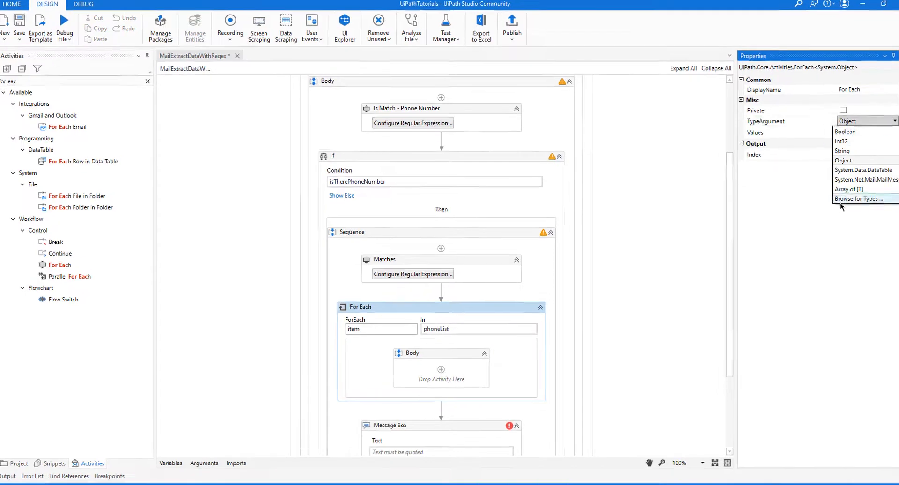
# Step: Type the new For Each over phoneList as System.Text.RegularExpressions.Match via Browse for Types
pyautogui.write('macth')
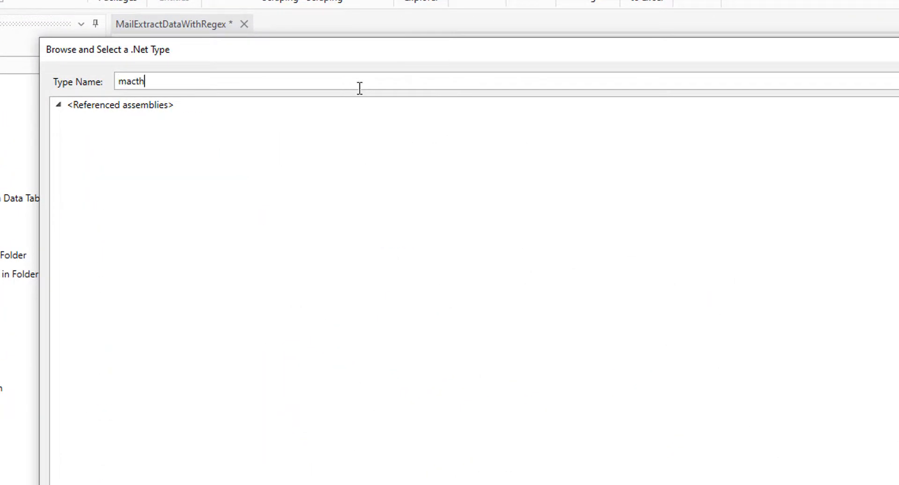
pyautogui.press('BackSpace')
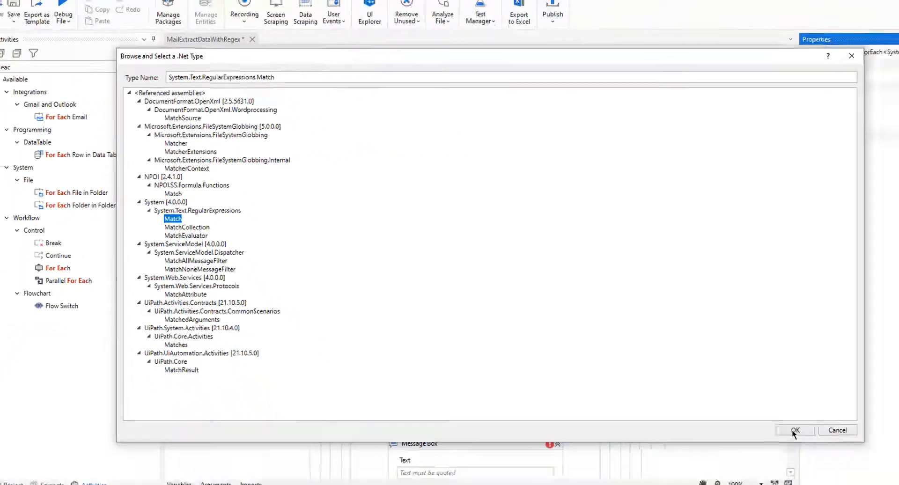
pyautogui.click(795, 431)
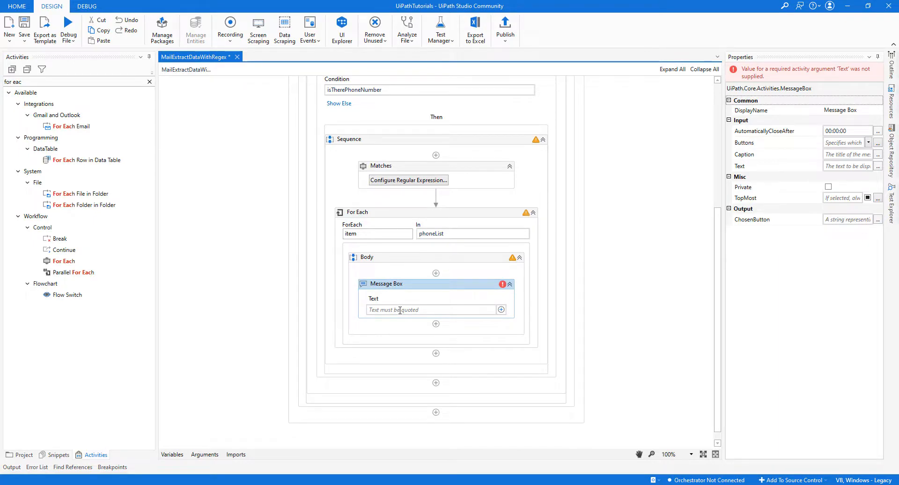
# Step: Add a Message Box in the loop showing item.ToString
pyautogui.write('item')
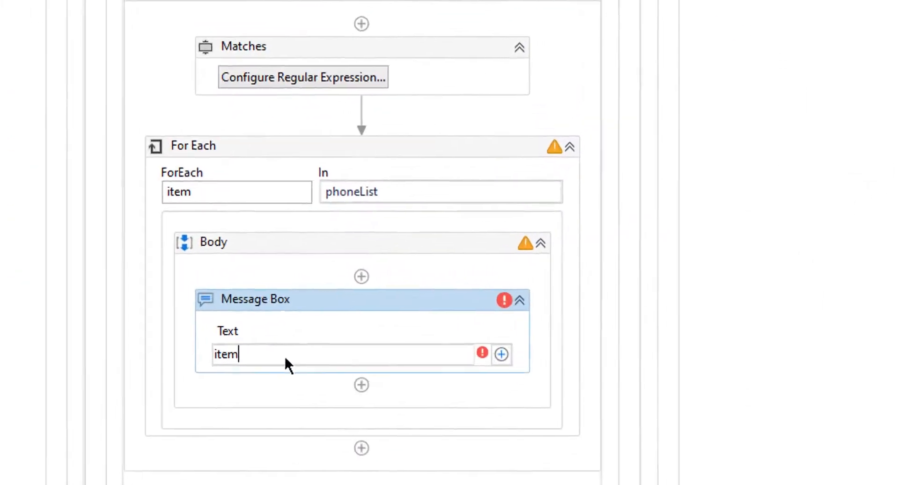
pyautogui.write('.to')
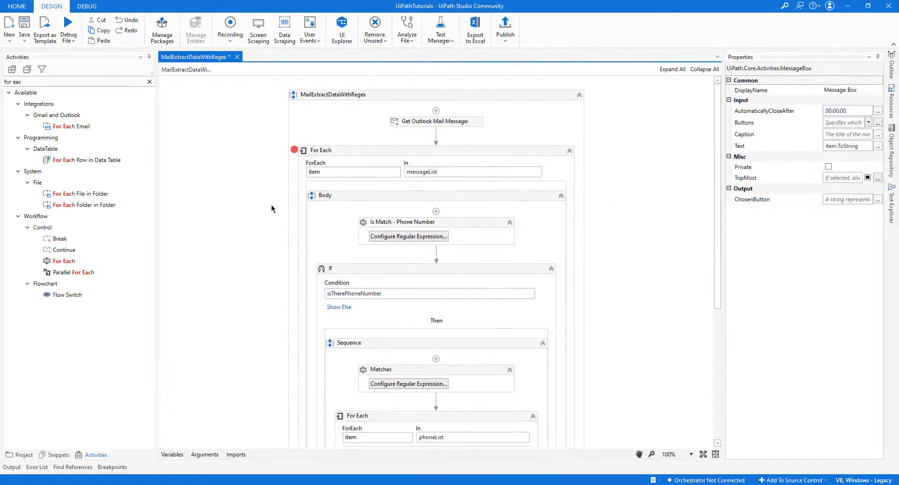
pyautogui.click(68, 33)
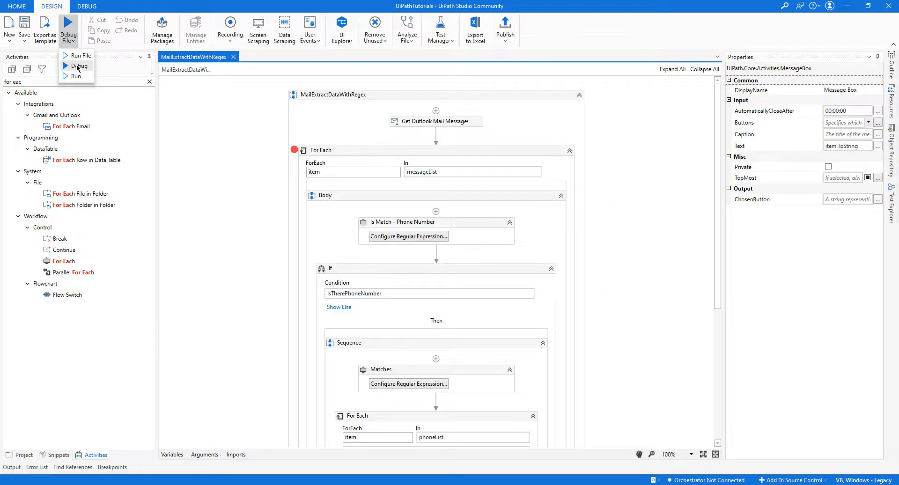
pyautogui.click(79, 66)
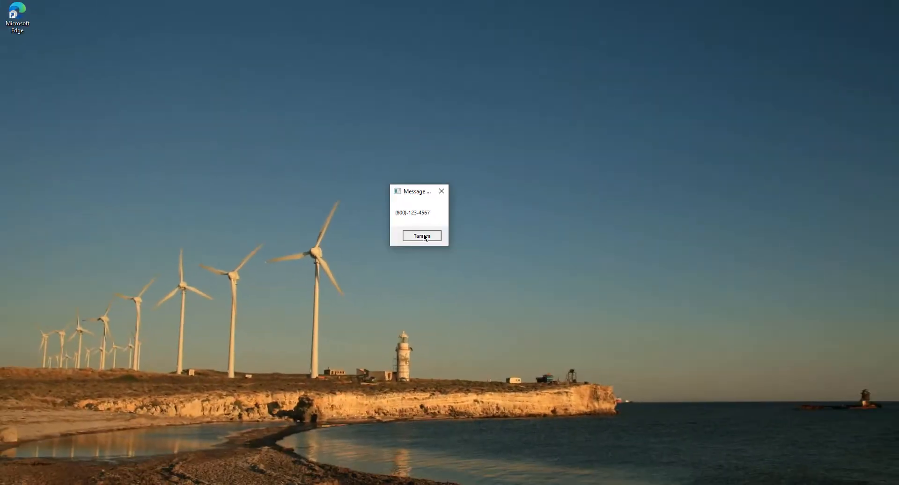
pyautogui.click(422, 236)
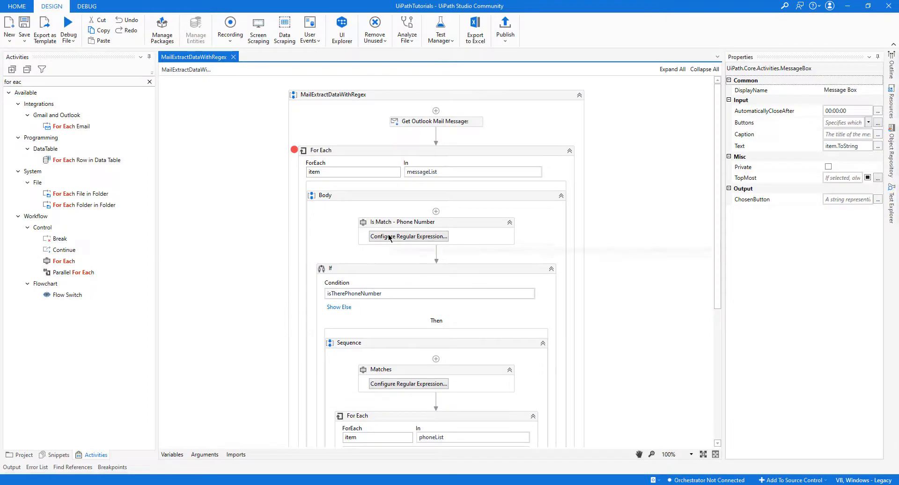
pyautogui.moveTo(402, 222)
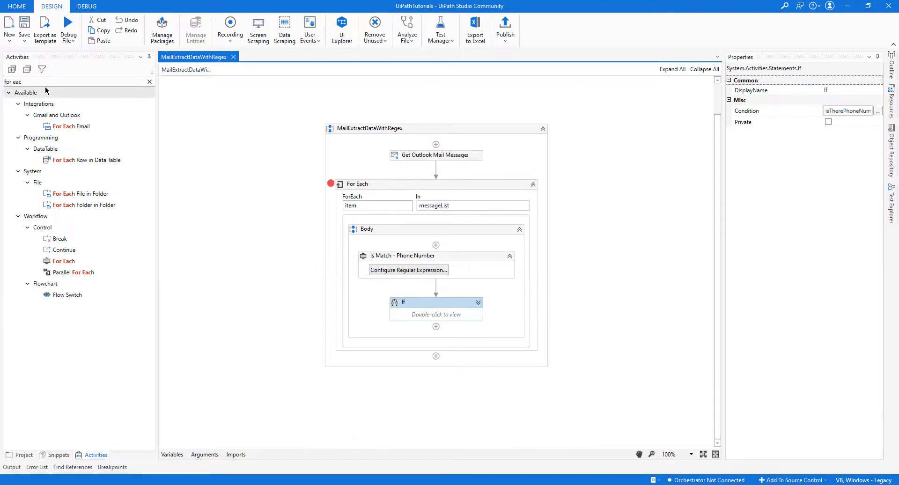
# Step: Add an Info-level Log Message in the loop: "Phone Match Found:" + item.ToString
pyautogui.write('seqy')
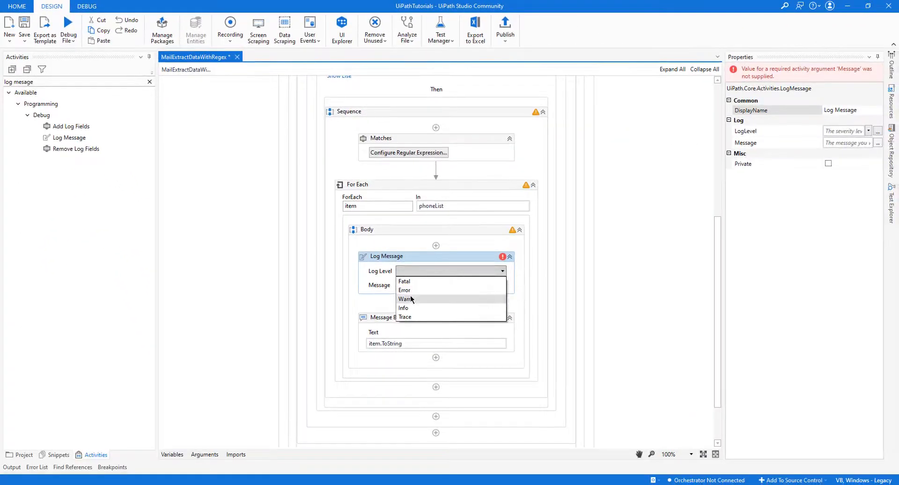
pyautogui.click(403, 308)
pyautogui.write('"Phone Ma')
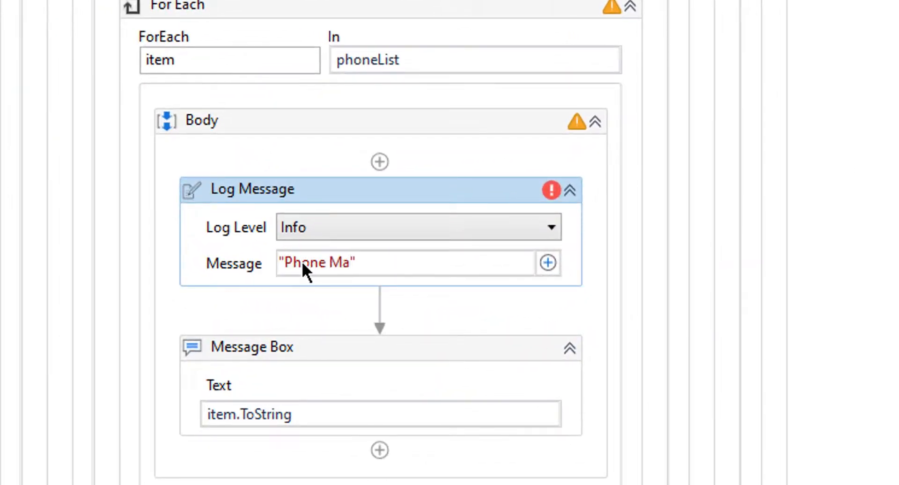
pyautogui.write('tch Fo')
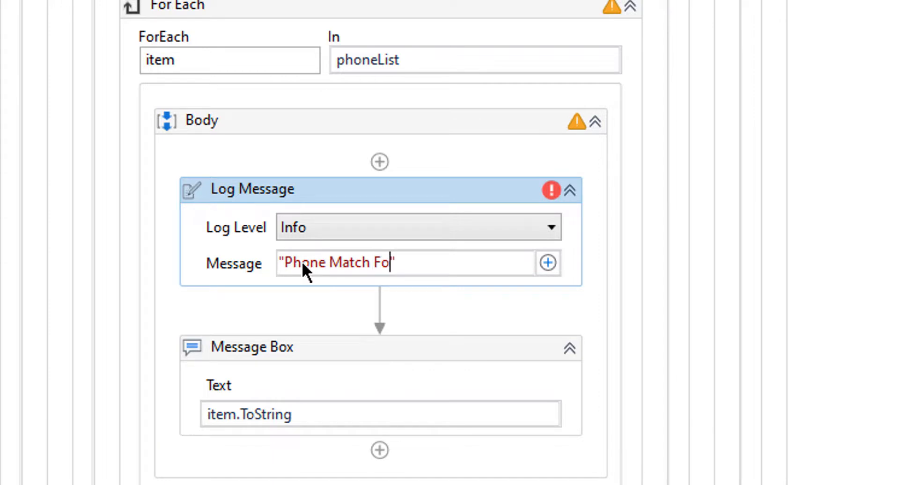
pyautogui.write('und:" + item.')
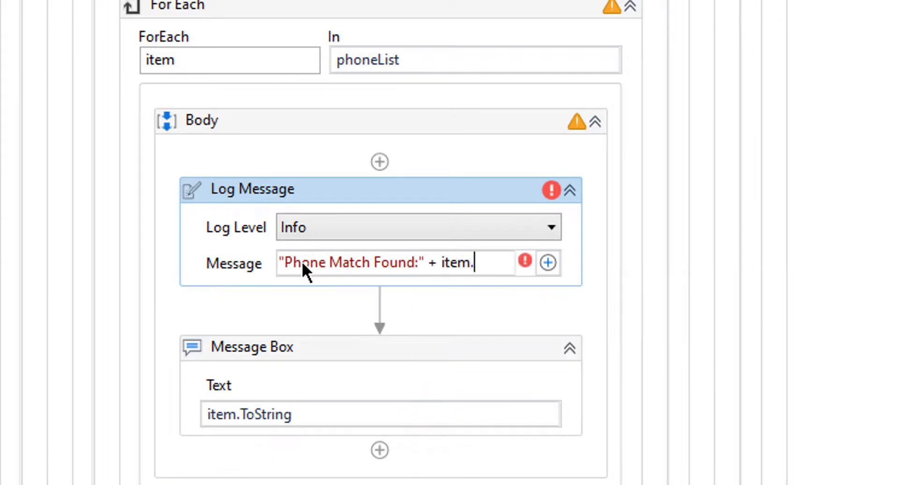
pyautogui.write('ToString')
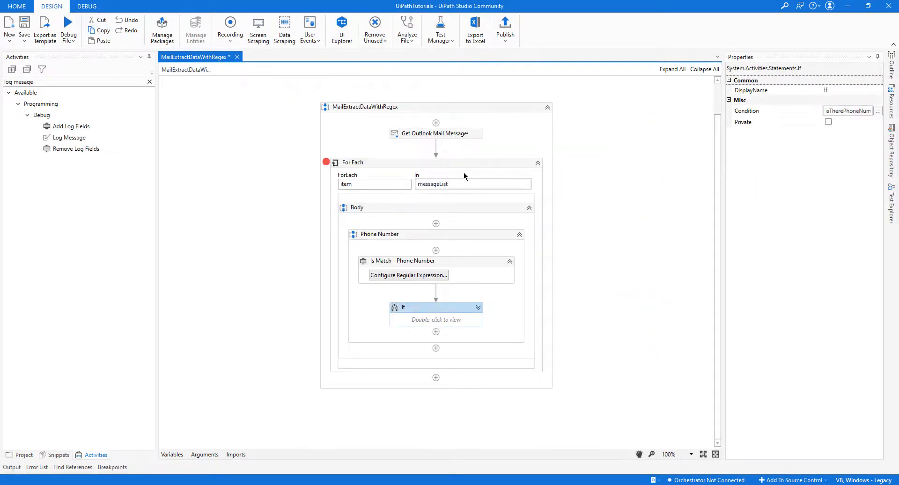
pyautogui.moveTo(418, 243)
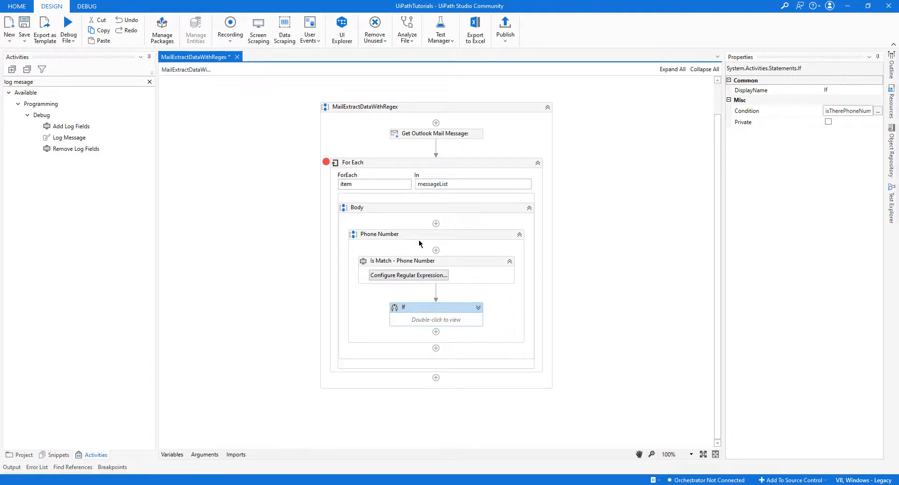
# Step: Duplicate the Phone Number sequence as Mail Address and give its Is Match the email regex pattern
pyautogui.click(379, 234)
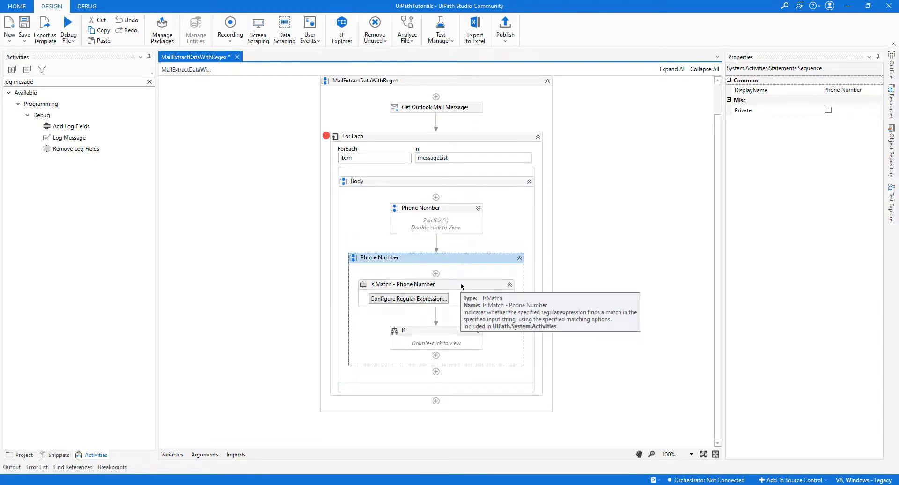
pyautogui.click(407, 299)
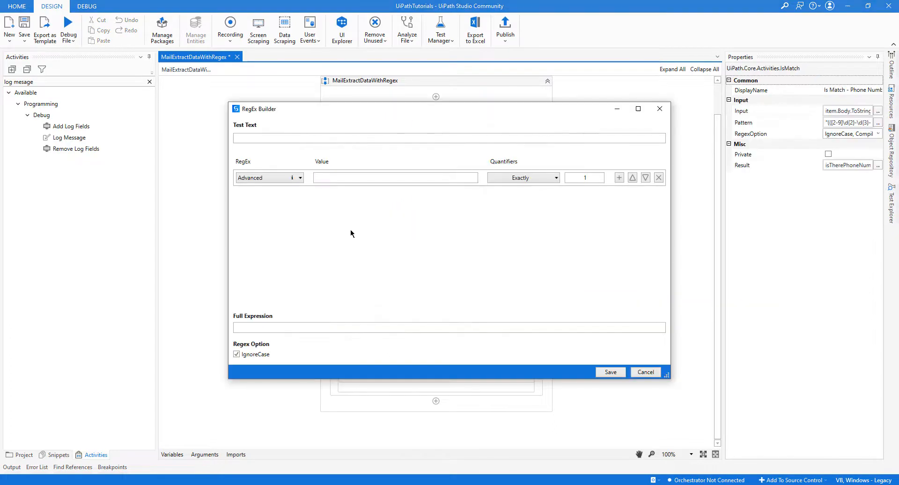
pyautogui.moveTo(124, 470)
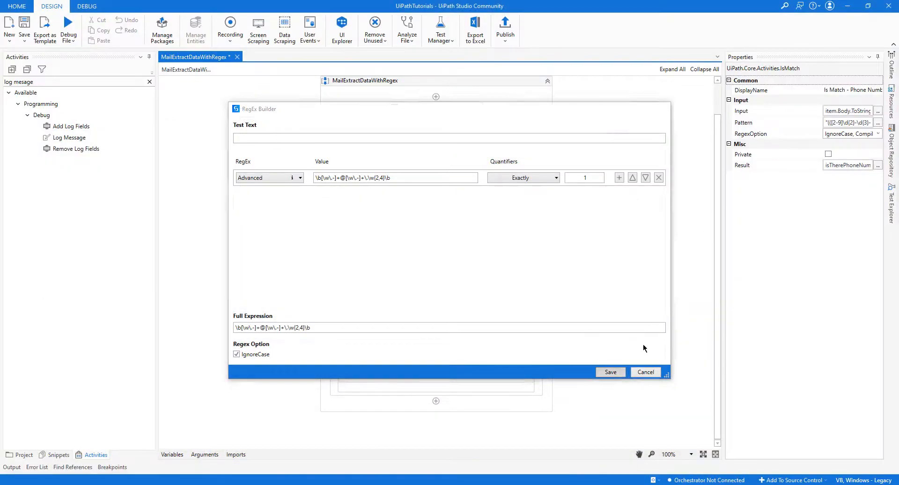
pyautogui.click(610, 372)
pyautogui.write('iste')
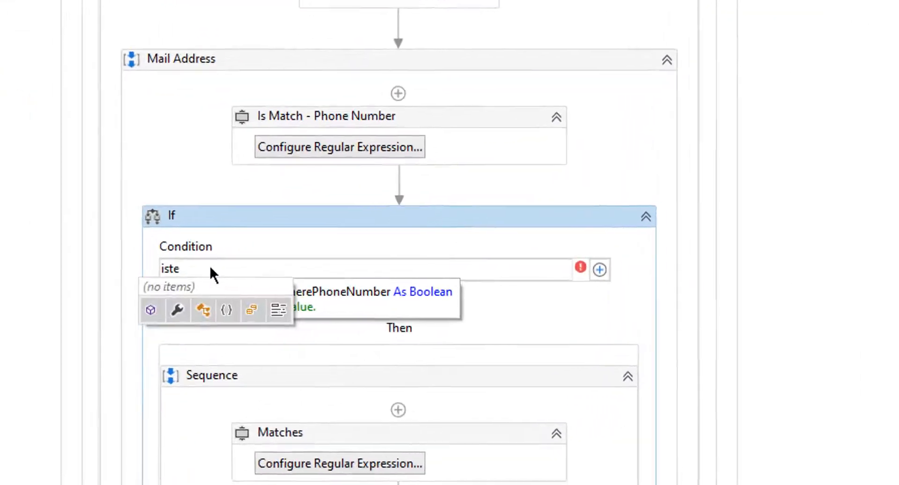
# Step: Set the Mail Address If condition to isThereMailAddress
pyautogui.write('isThereMailAddress')
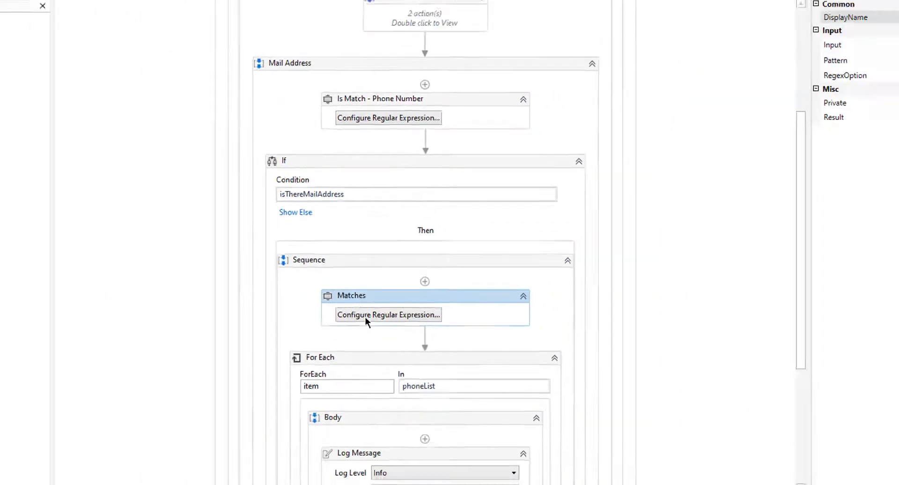
pyautogui.click(388, 315)
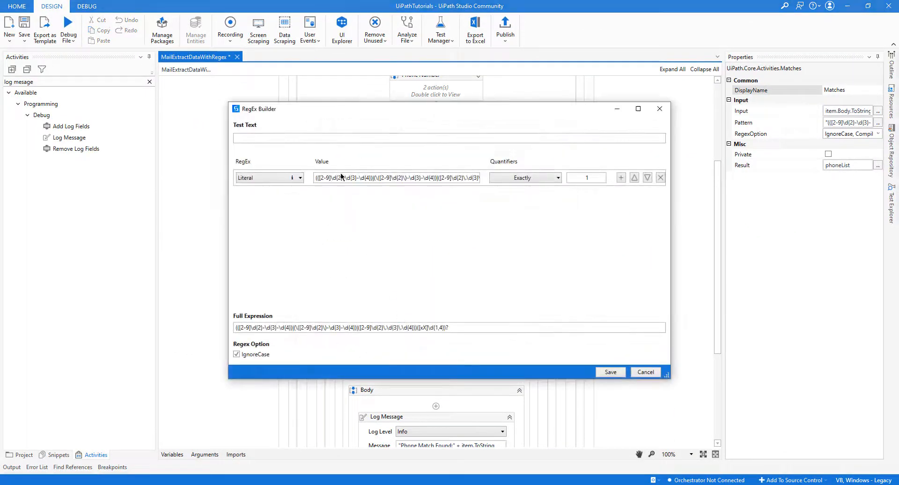
# Step: Replace the Matches pattern with the email regex, store results in MailList and loop over MailList
pyautogui.tripleClick(397, 177)
pyautogui.write('M')
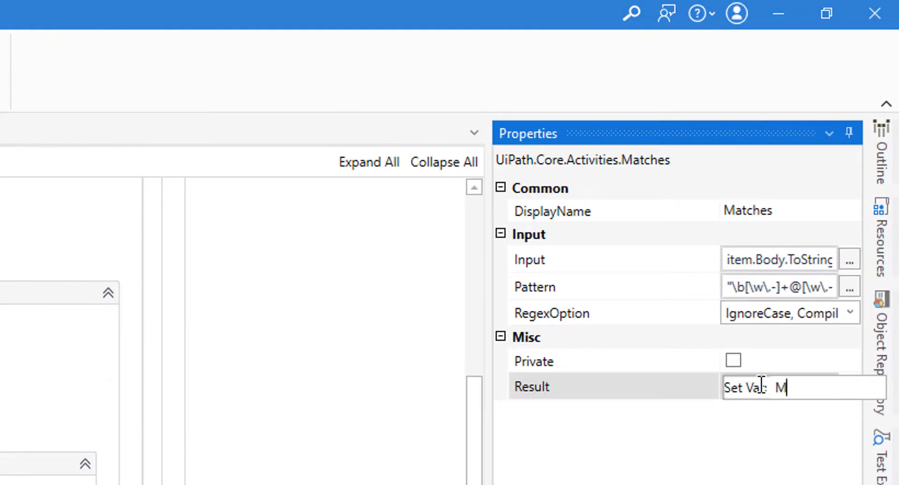
pyautogui.write('ailList')
pyautogui.write('M')
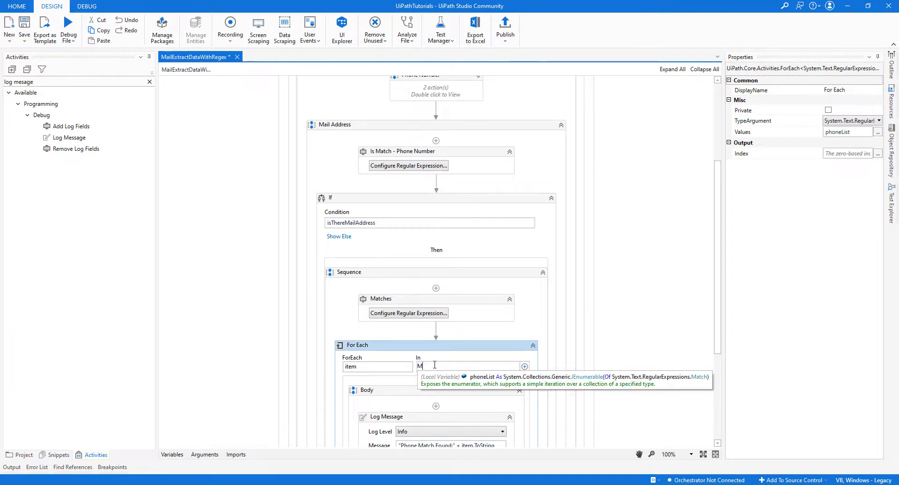
pyautogui.write('ail')
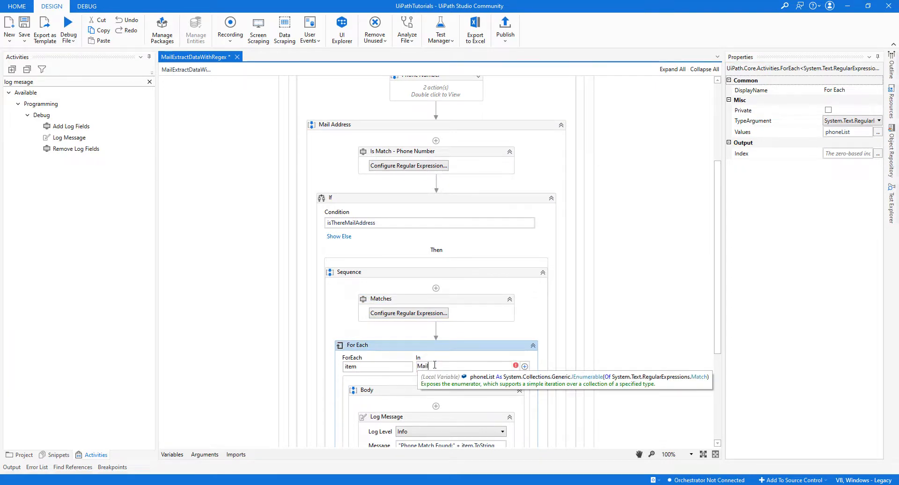
pyautogui.write('MailList')
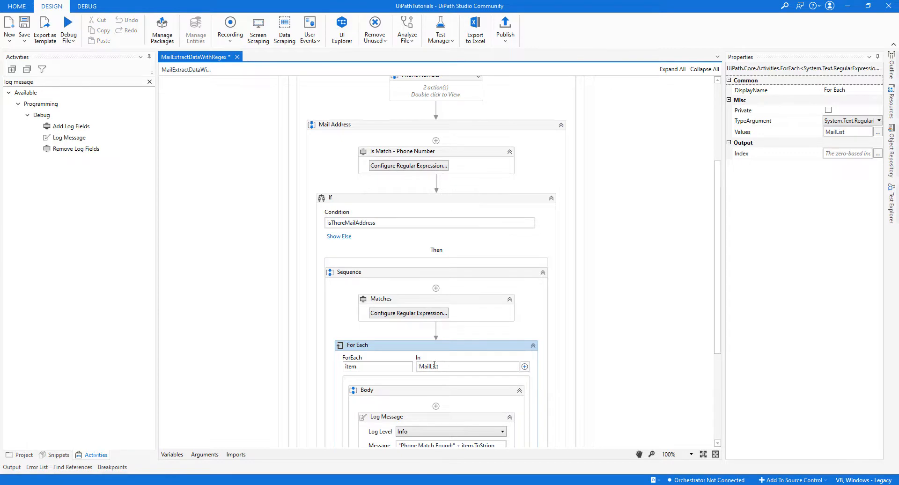
pyautogui.scroll(-3)
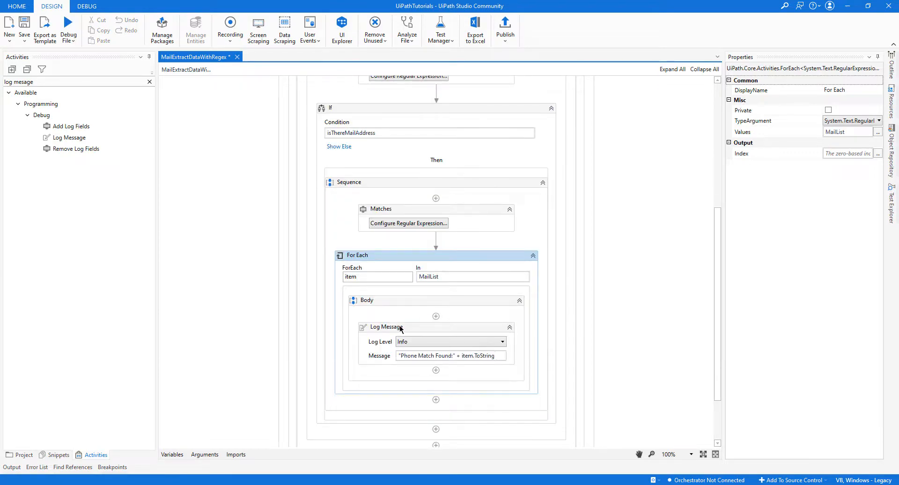
# Step: Reword the loop's Log Message to "Mail Address Match Found:" via the Expression Editor
pyautogui.click(386, 327)
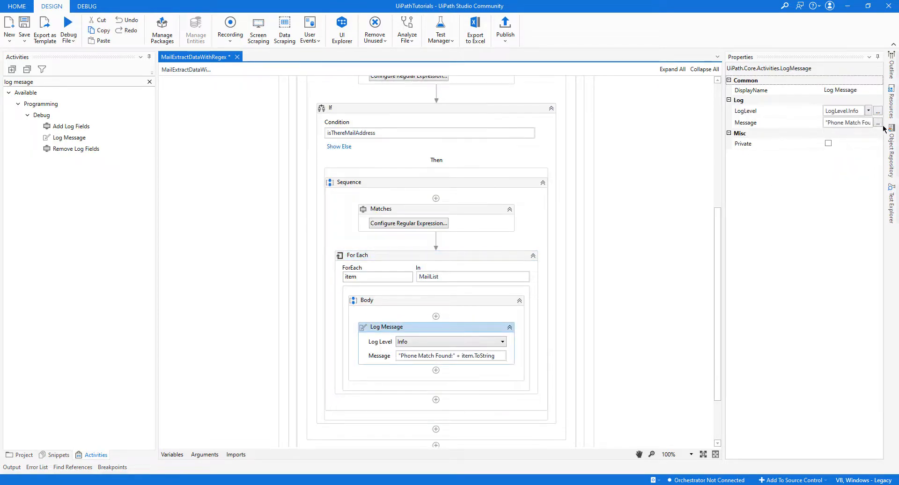
pyautogui.click(877, 121)
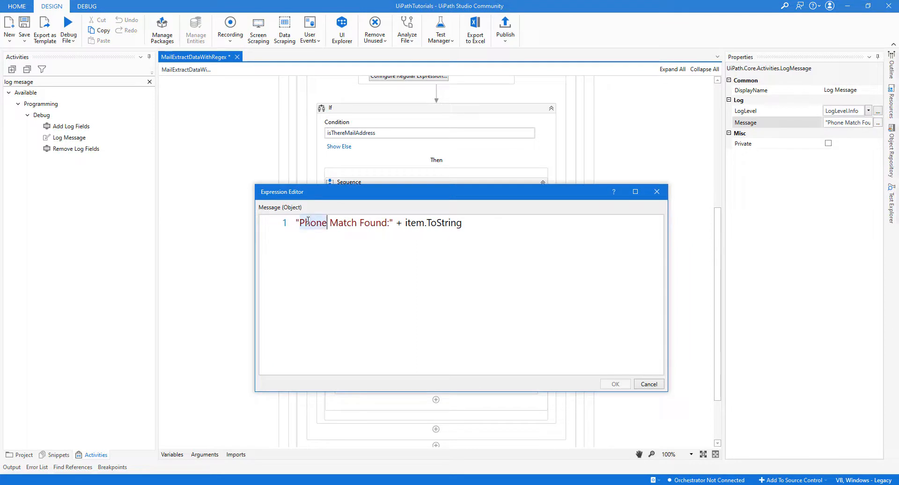
pyautogui.write('Mail Addre')
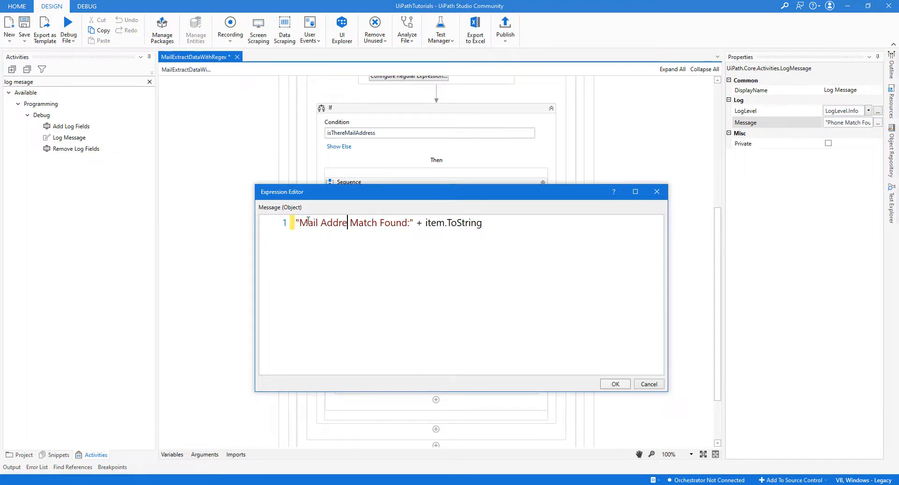
pyautogui.click(614, 384)
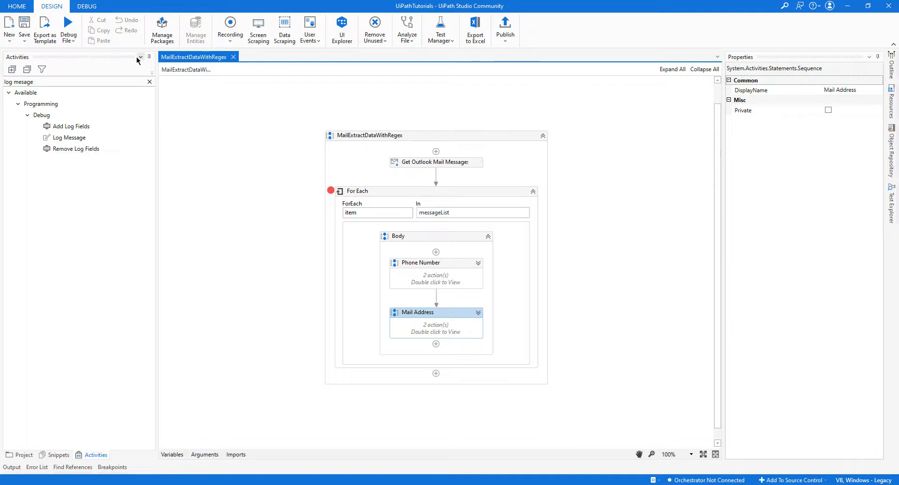
pyautogui.click(69, 27)
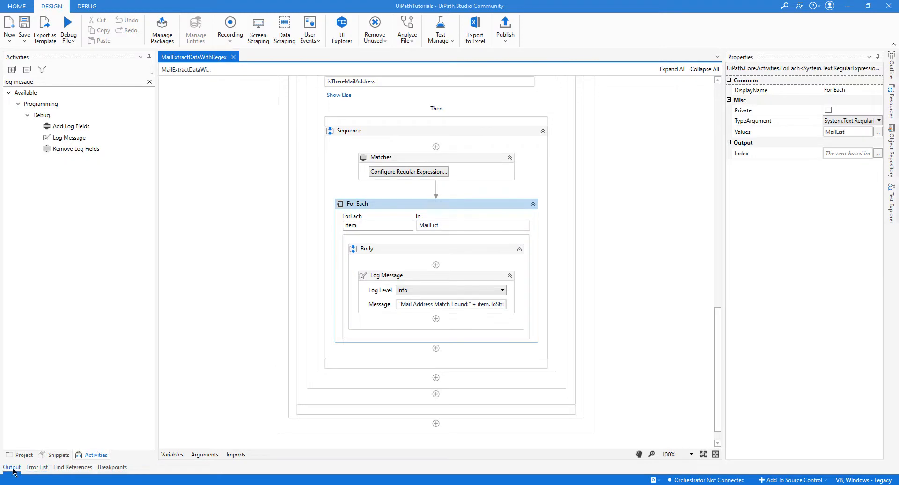
pyautogui.click(11, 466)
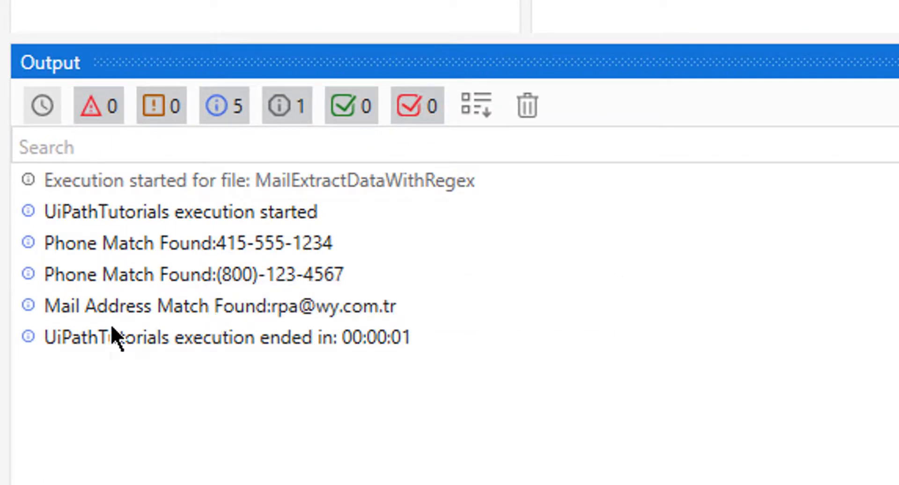
pyautogui.moveTo(327, 319)
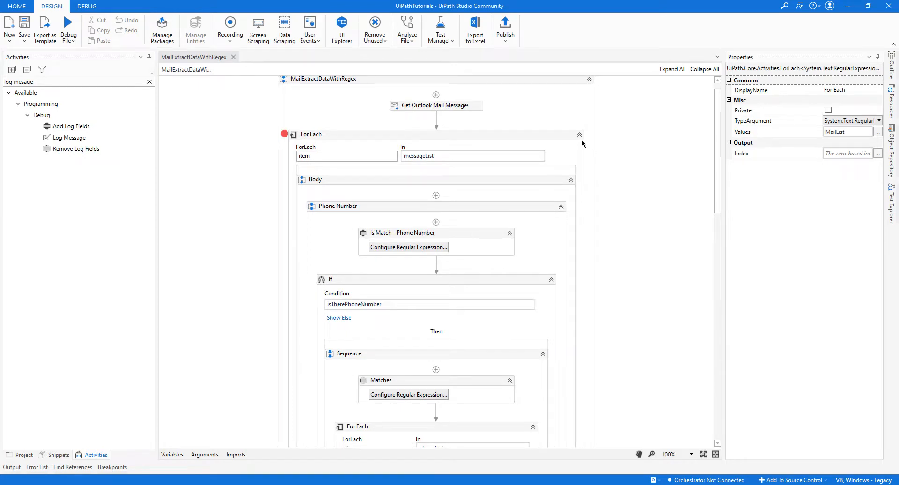
pyautogui.click(435, 105)
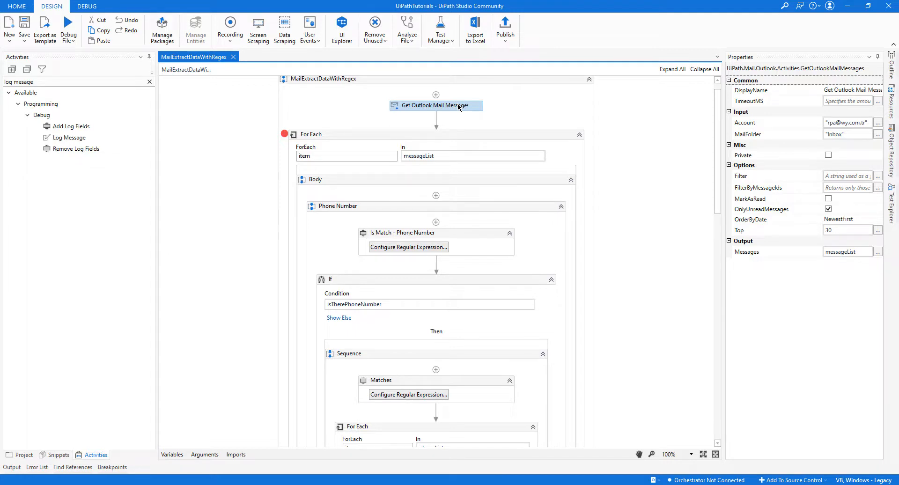
pyautogui.moveTo(400, 132)
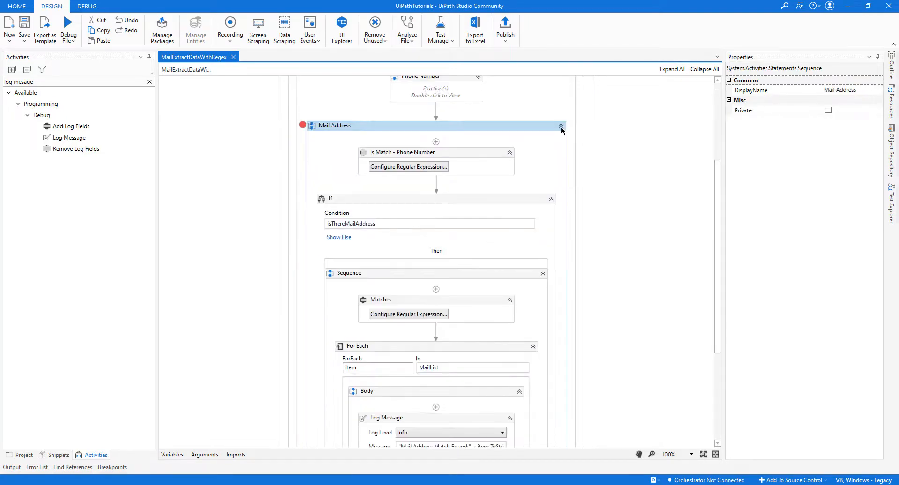
pyautogui.click(561, 126)
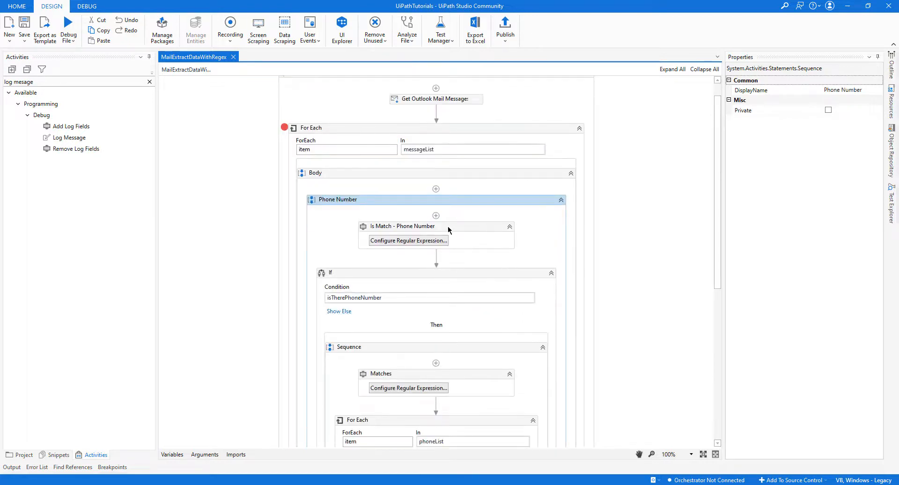
pyautogui.moveTo(415, 205)
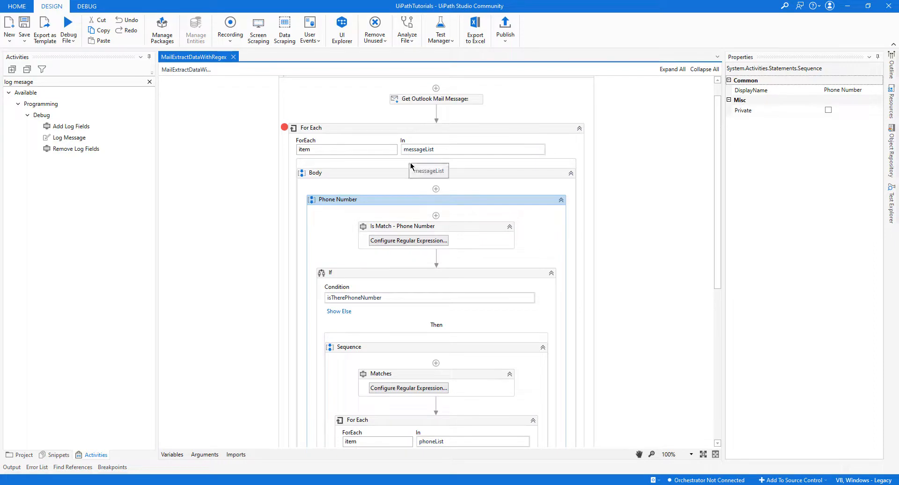
pyautogui.scroll(-3)
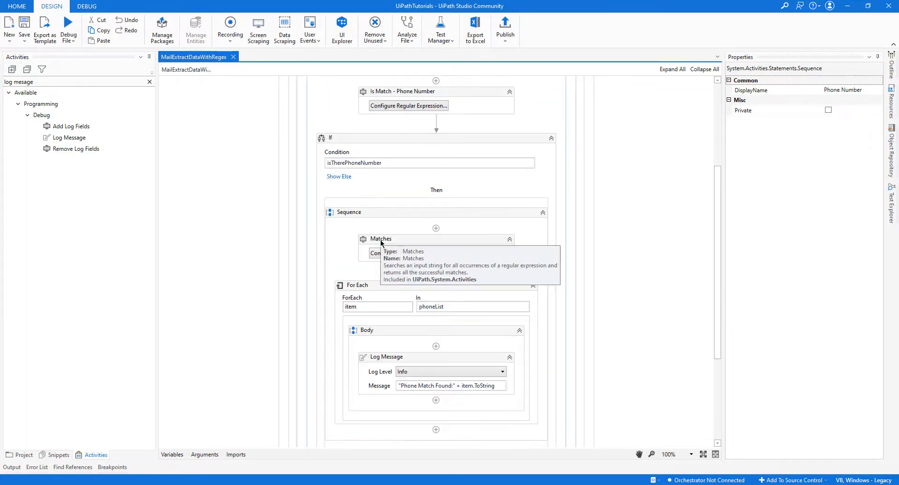
pyautogui.click(381, 239)
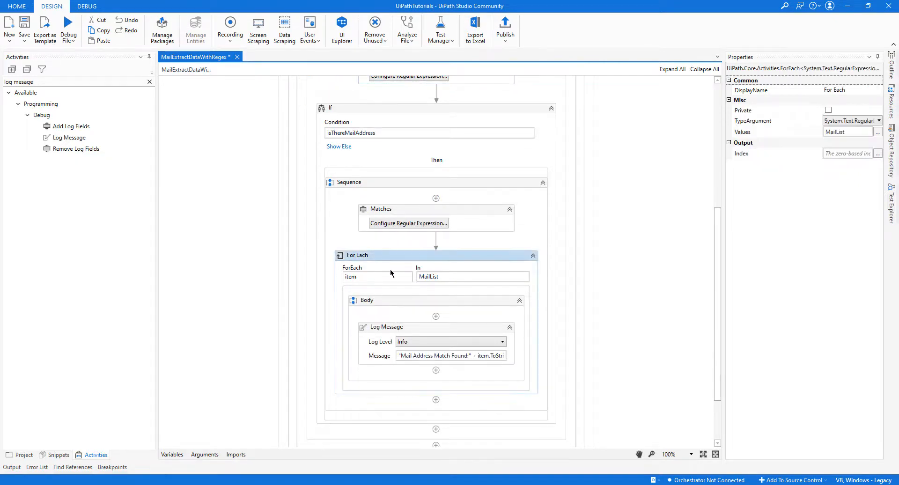
pyautogui.moveTo(402, 348)
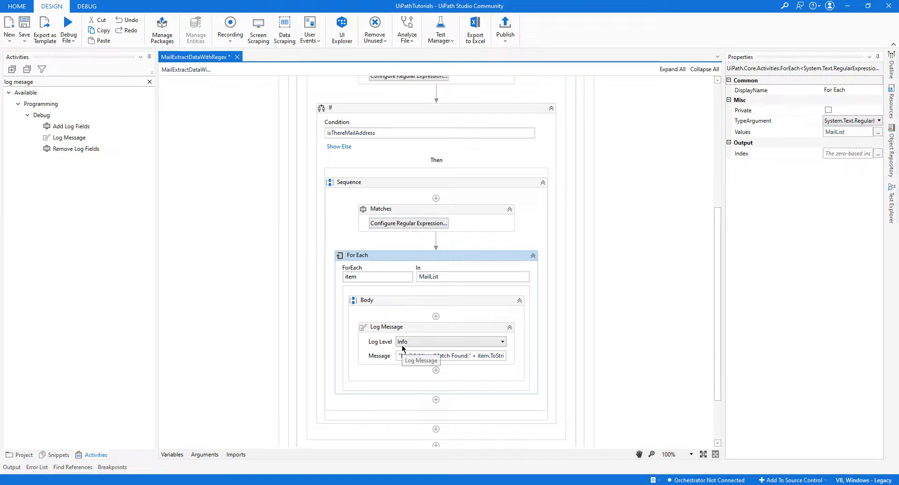
pyautogui.moveTo(474, 294)
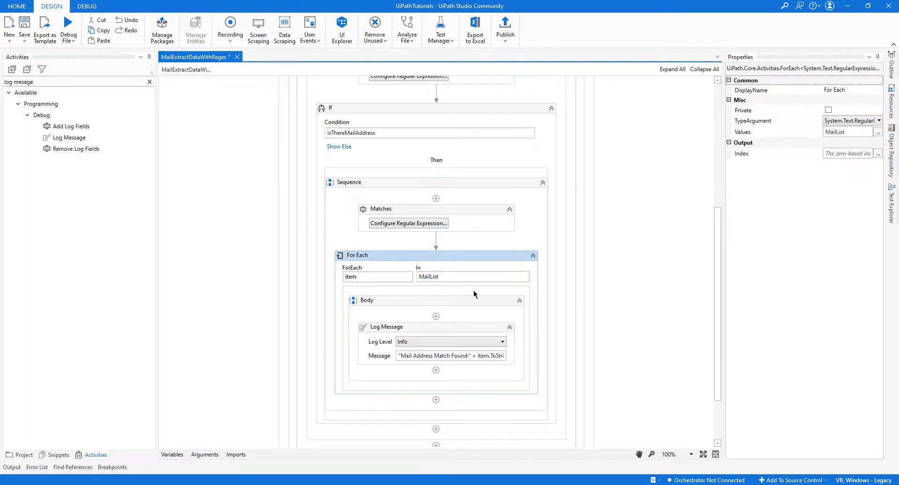